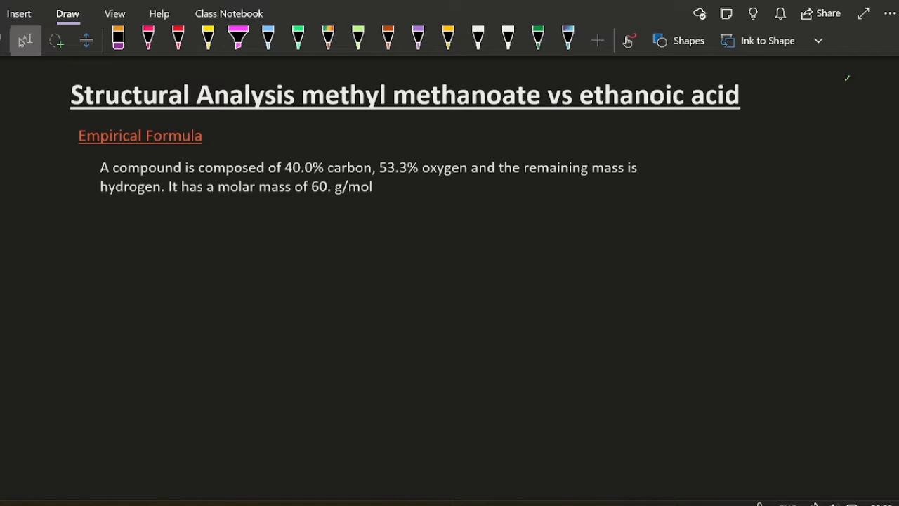
Step: With the blue pen, write each element's percentage over its atomic mass, giving C 3.3, O 3.3, H 6.7
{"action": "left_click", "coordinate": [360, 36]}
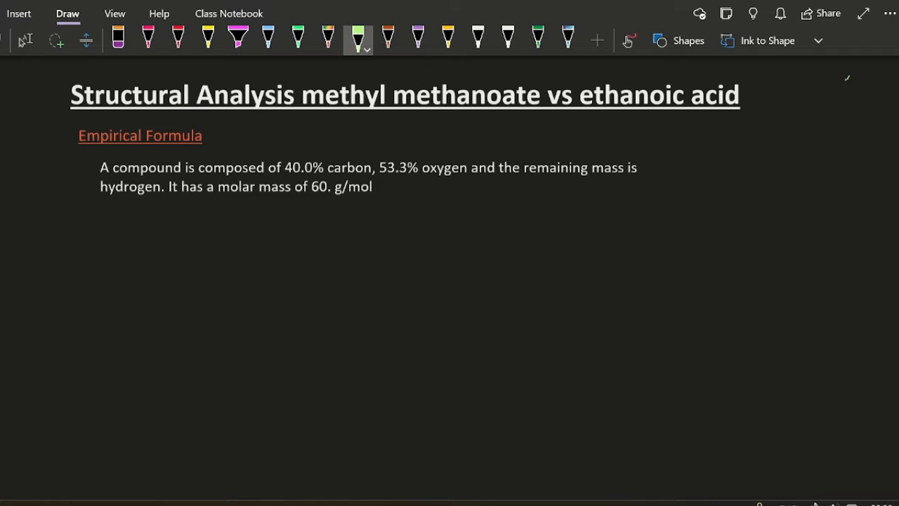
{"action": "left_click", "coordinate": [267, 40]}
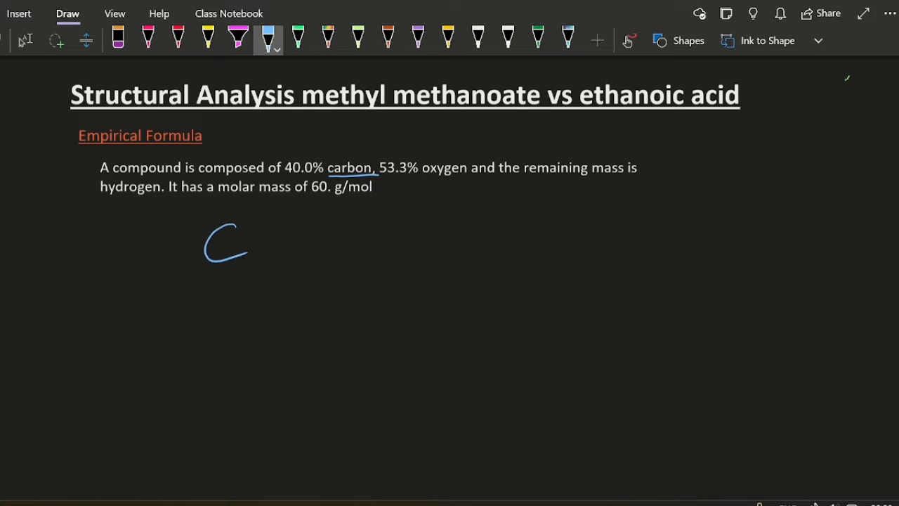
{"action": "left_click_drag", "start_coordinate": [323, 225], "coordinate": [362, 253]}
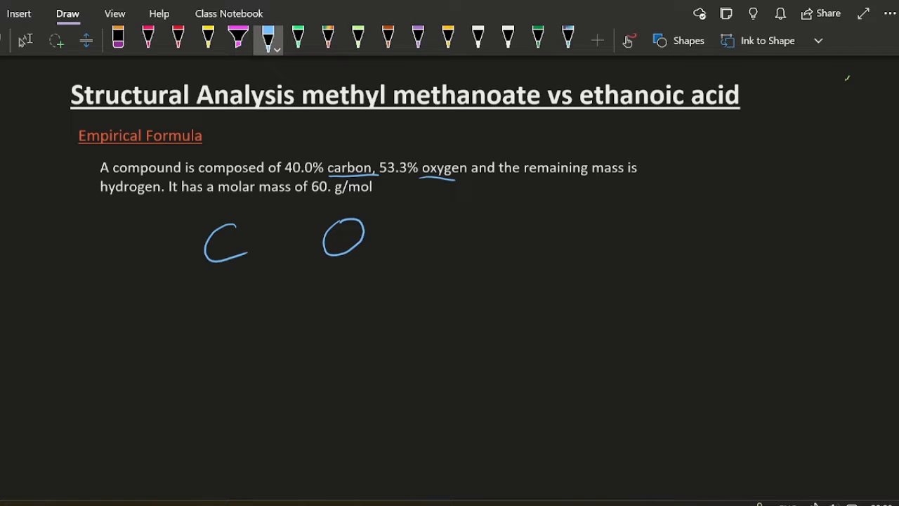
{"action": "left_click_drag", "start_coordinate": [418, 210], "coordinate": [450, 260]}
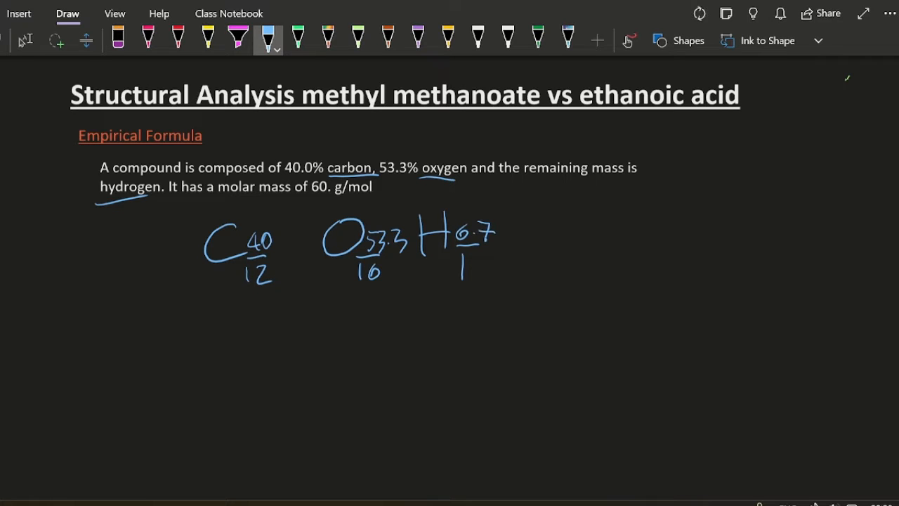
{"action": "left_click_drag", "start_coordinate": [218, 323], "coordinate": [351, 330]}
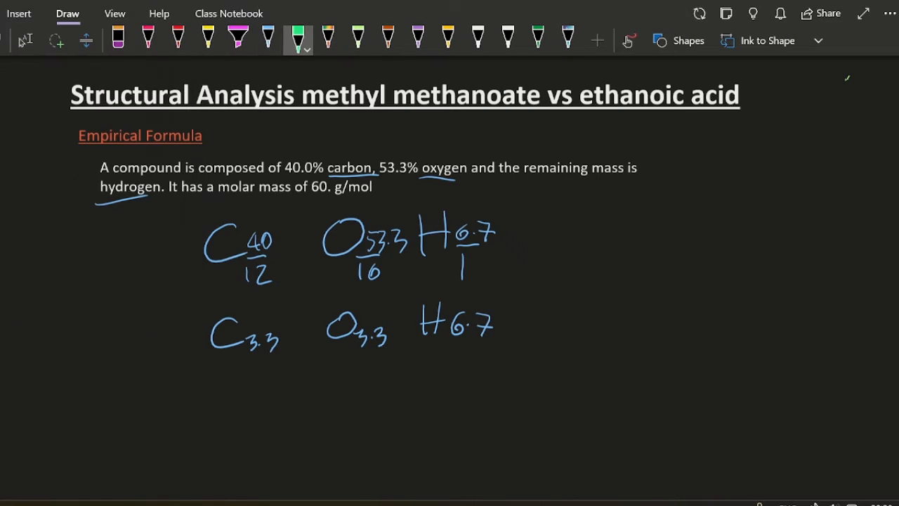
Step: In green ink, divide each value by 3.3 to get E.F. C1 O1 H2 with mass sum 30 g/mol
{"action": "left_click", "coordinate": [247, 365]}
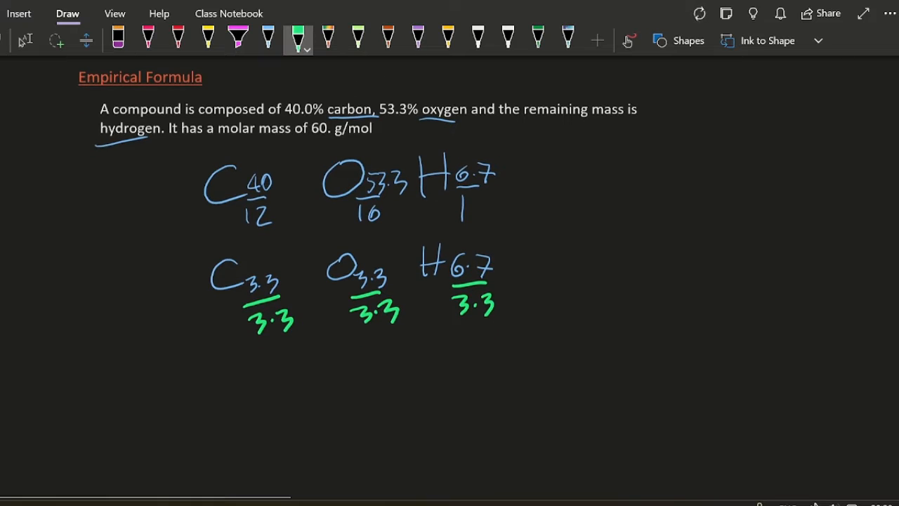
{"action": "left_click_drag", "start_coordinate": [225, 379], "coordinate": [323, 372]}
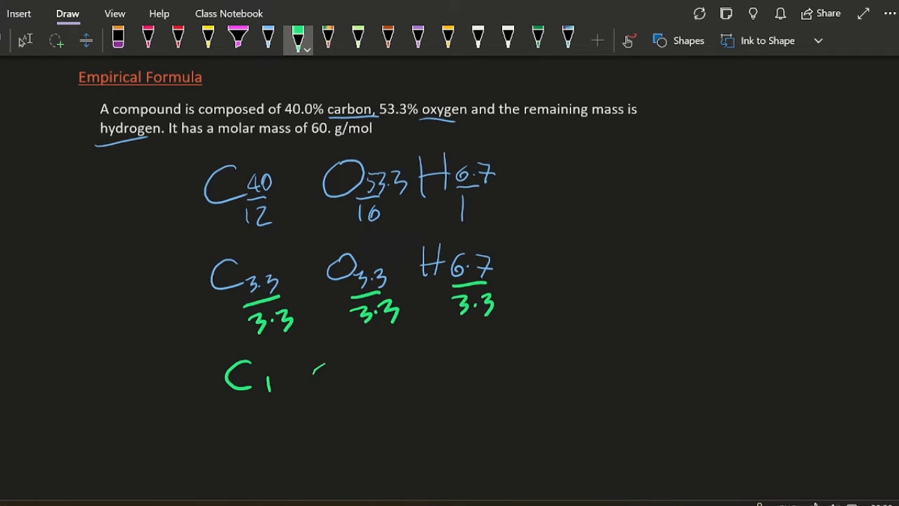
{"action": "left_click_drag", "start_coordinate": [316, 365], "coordinate": [421, 365]}
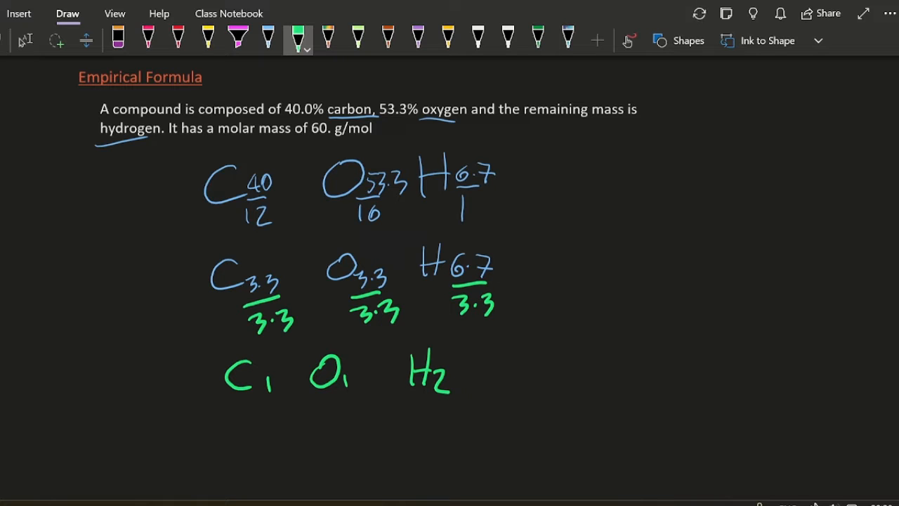
{"action": "left_click_drag", "start_coordinate": [531, 358], "coordinate": [555, 382]}
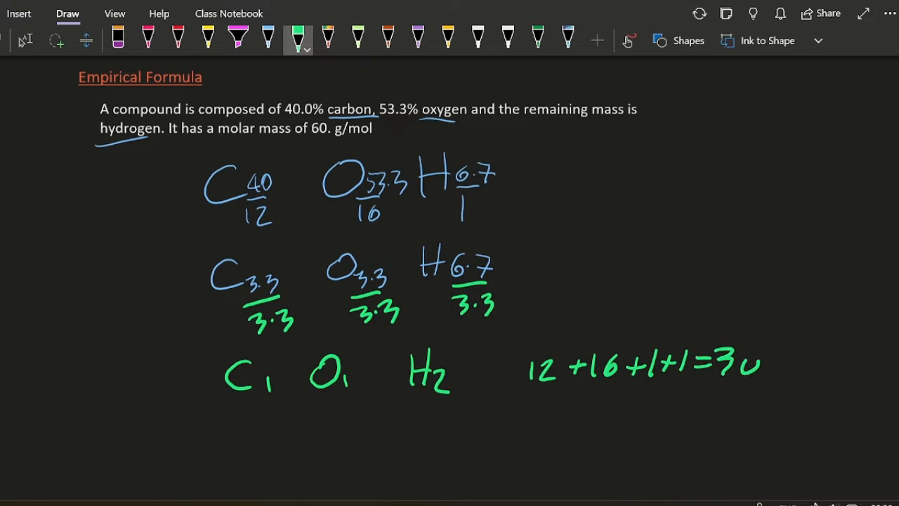
{"action": "left_click_drag", "start_coordinate": [84, 358], "coordinate": [98, 396]}
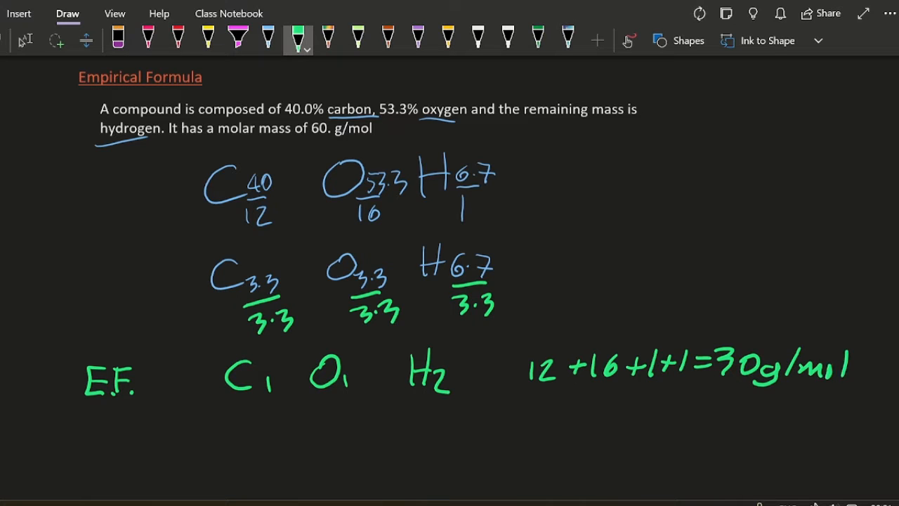
Step: Write and underline the molecular formula C2O2H4 matching 60 g/mol
{"action": "scroll", "scroll_direction": "down", "scroll_amount": 3}
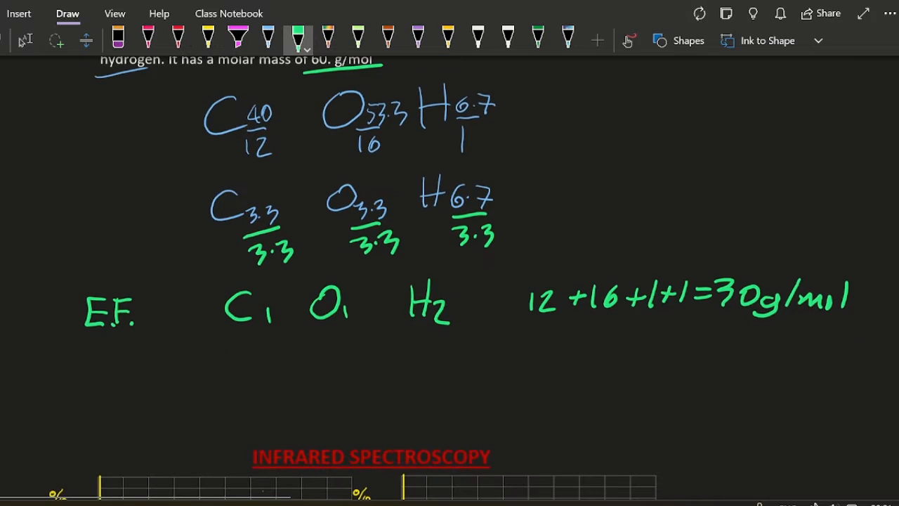
{"action": "left_click_drag", "start_coordinate": [225, 358], "coordinate": [278, 372]}
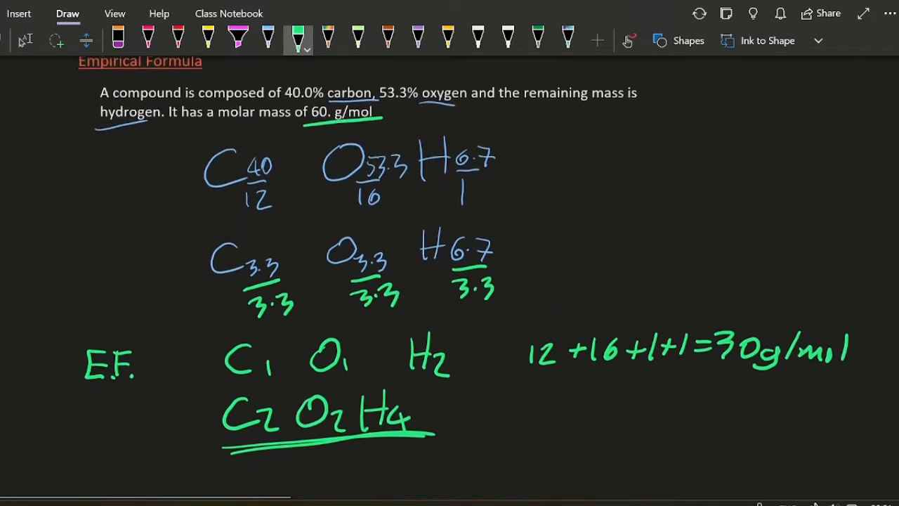
{"action": "scroll", "scroll_direction": "down", "scroll_amount": 3}
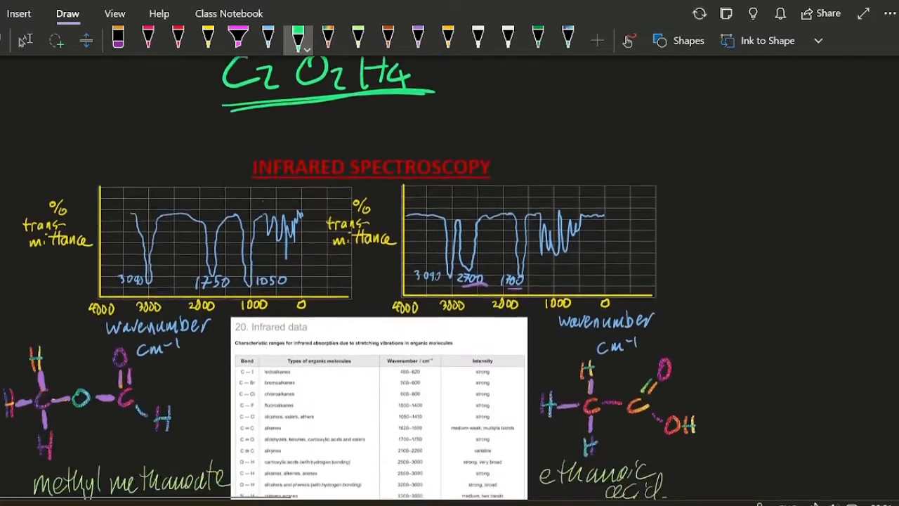
Step: Colour the bonds on the ethanoic acid structure and underline the 2700 and 1700 peaks in purple
{"action": "scroll", "scroll_direction": "down", "scroll_amount": 3}
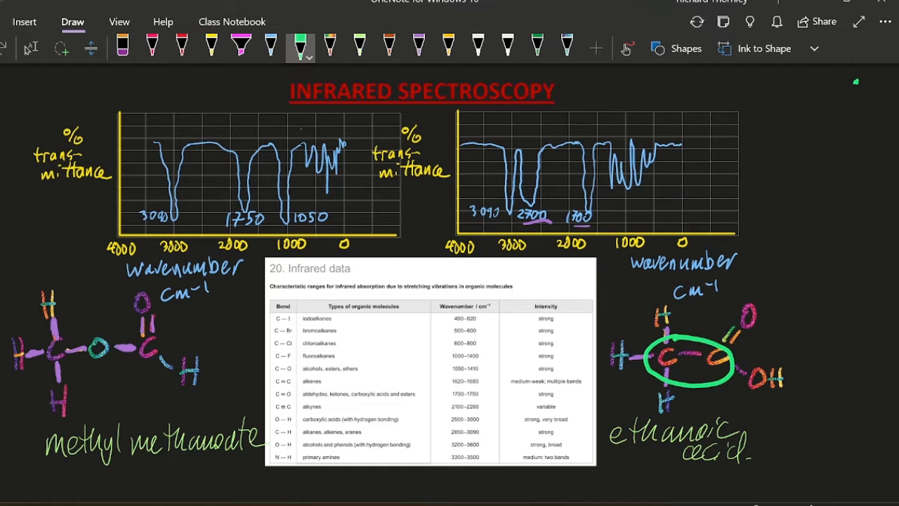
{"action": "left_click_drag", "start_coordinate": [49, 316], "coordinate": [147, 386]}
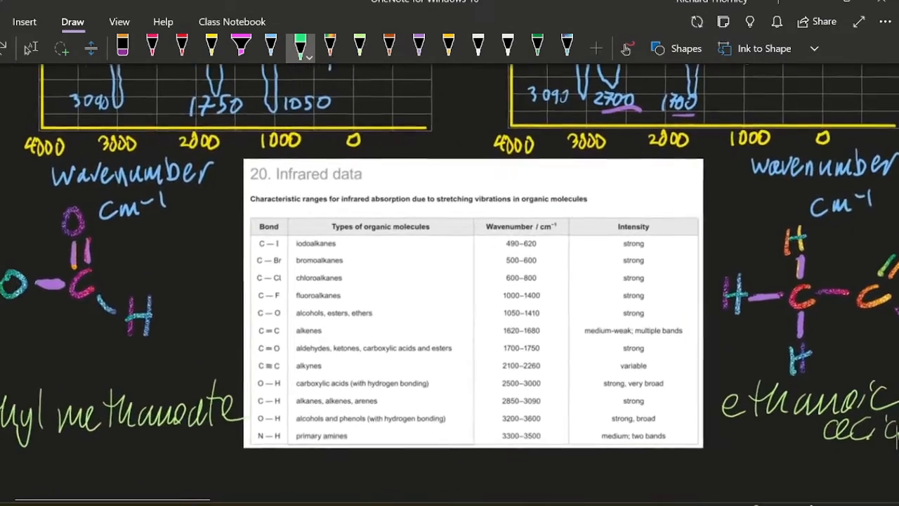
{"action": "scroll", "scroll_direction": "down", "scroll_amount": 3}
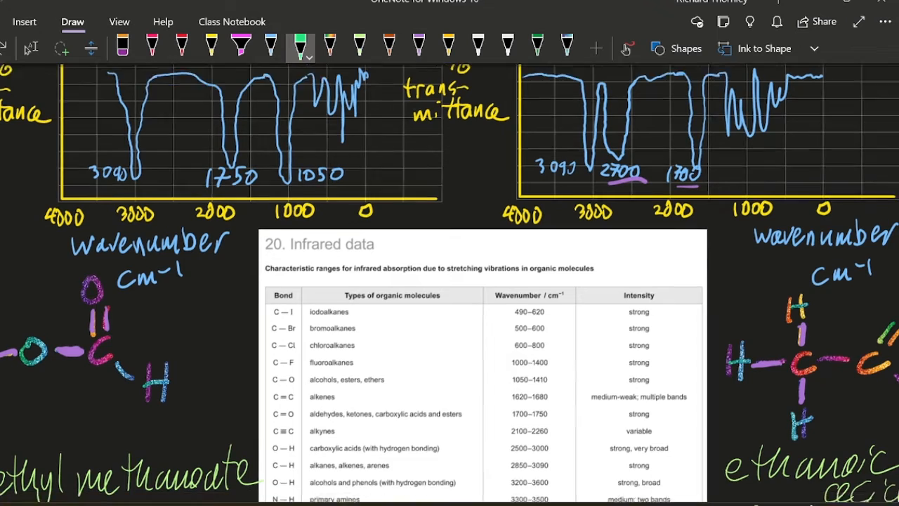
{"action": "scroll", "scroll_direction": "down", "scroll_amount": 3}
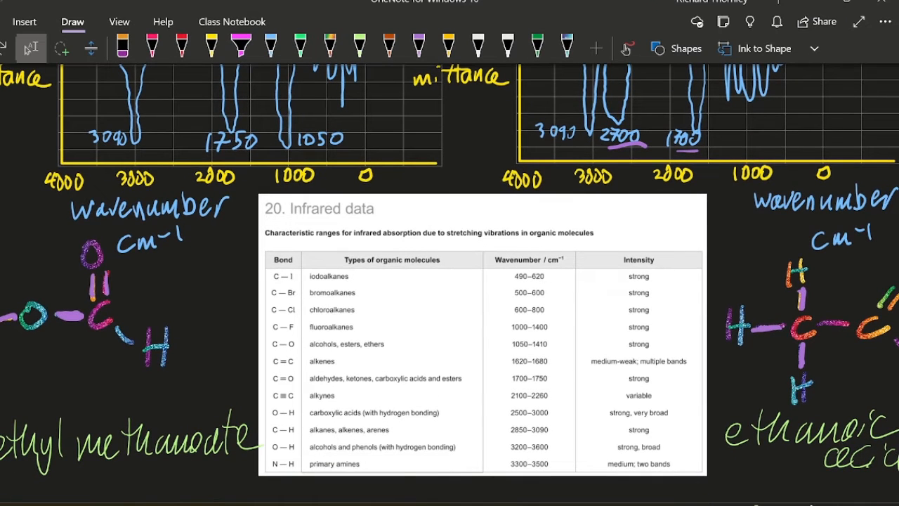
Step: In green, mark the IR data rows and label C-H at 3000, ester C=O at 1750 and C-O at 1050
{"action": "left_click", "coordinate": [301, 44]}
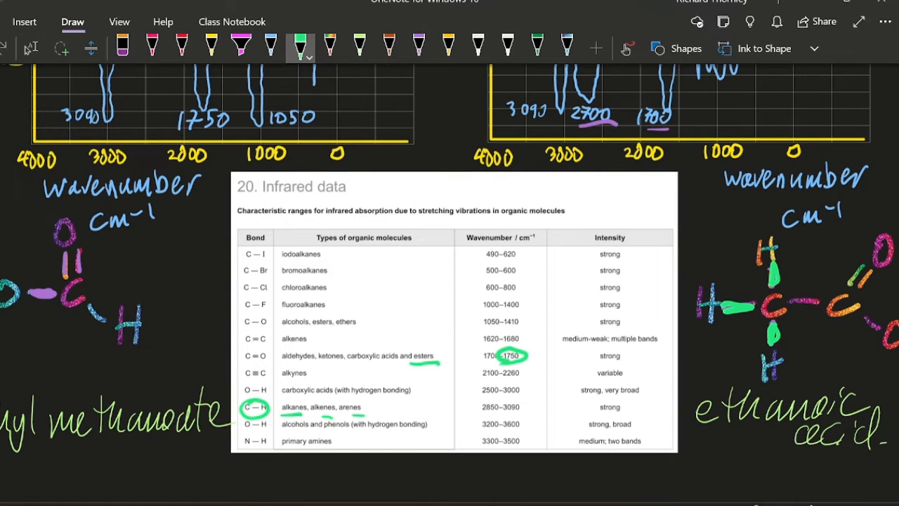
{"action": "scroll", "scroll_direction": "down", "scroll_amount": 3}
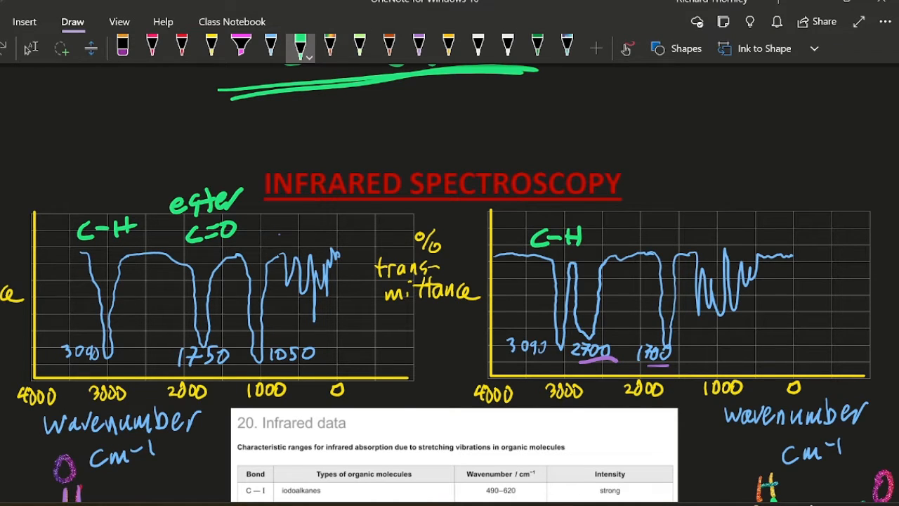
{"action": "scroll", "scroll_direction": "down", "scroll_amount": 3}
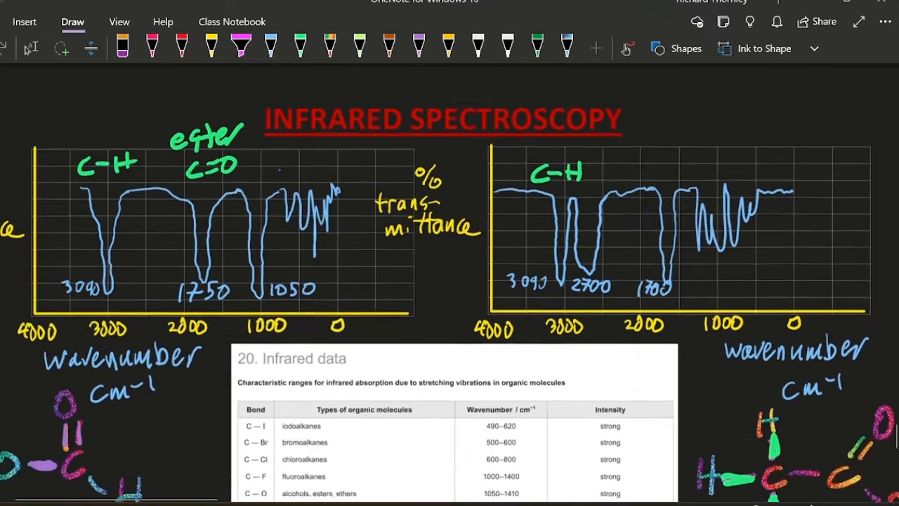
{"action": "scroll", "scroll_direction": "down", "scroll_amount": 3}
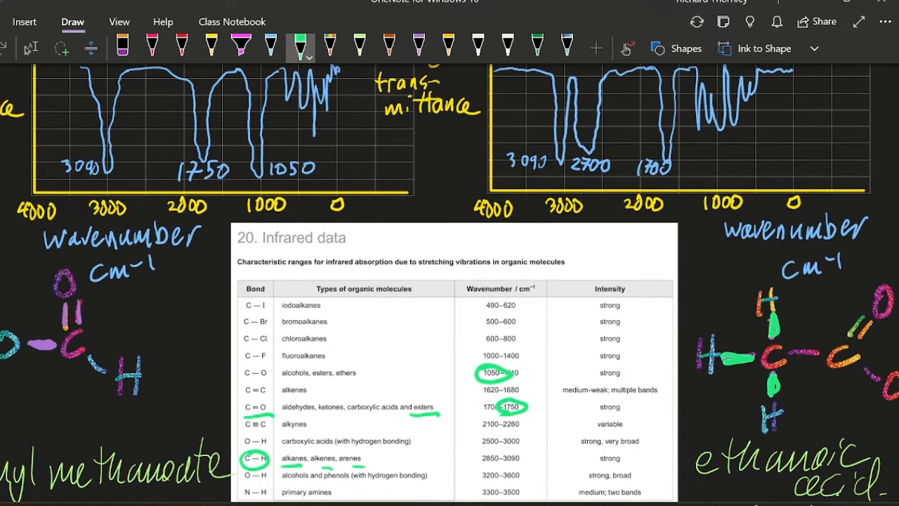
{"action": "scroll", "scroll_direction": "down", "scroll_amount": 3}
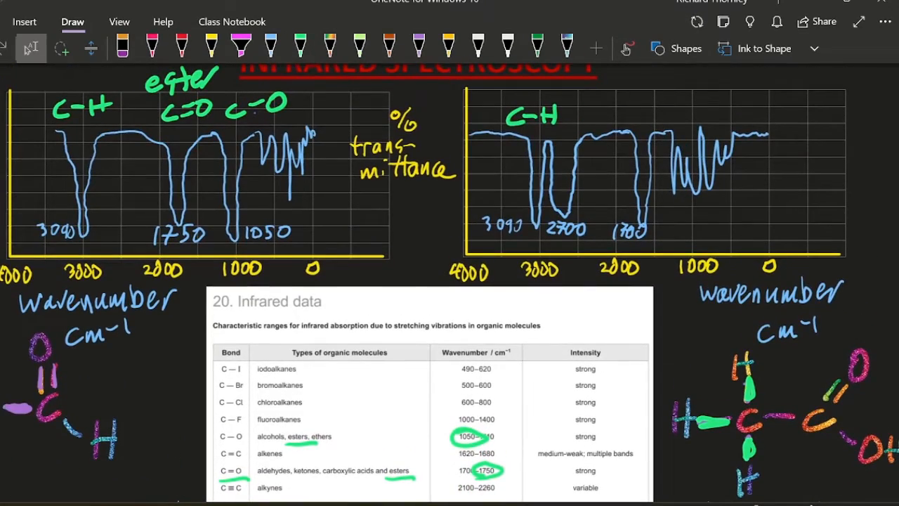
Step: Circle the 2500–3000 range on ethanoic acid's spectrum and label C=O and carboxylic acid
{"action": "left_click", "coordinate": [300, 44]}
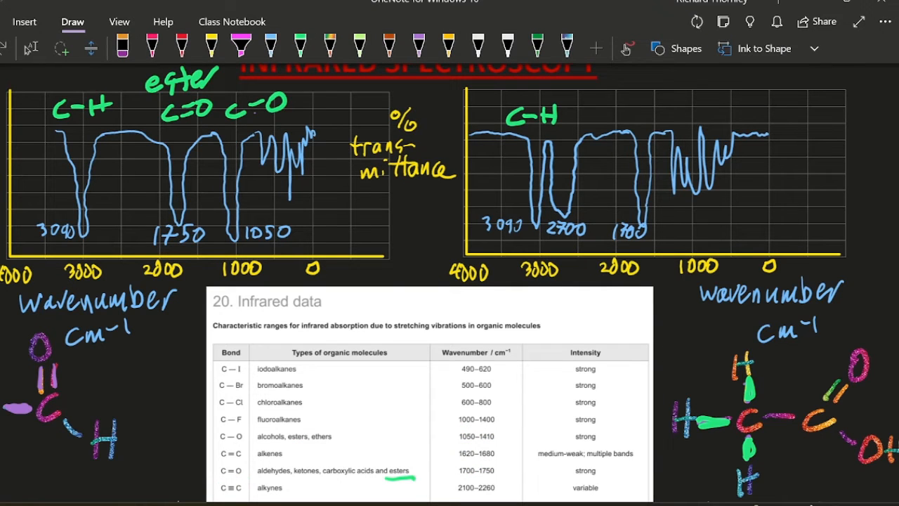
{"action": "scroll", "scroll_direction": "down", "scroll_amount": 3}
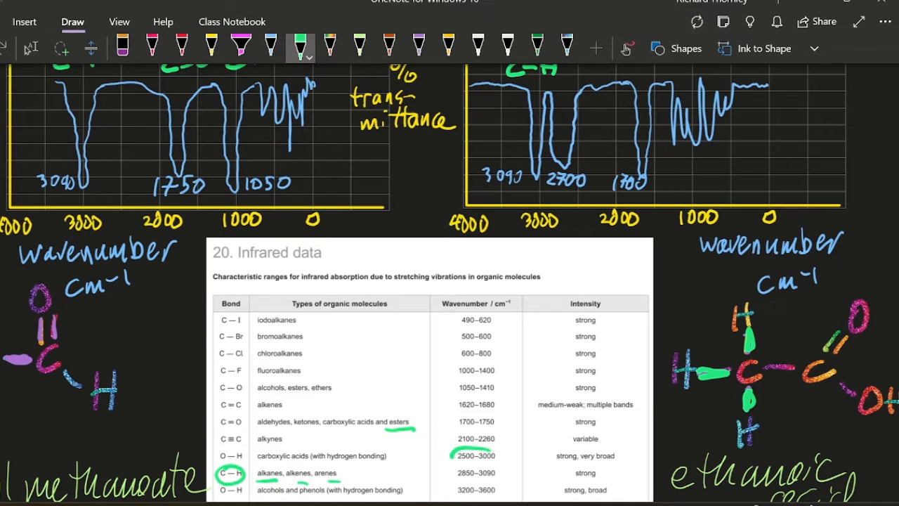
{"action": "left_click_drag", "start_coordinate": [452, 455], "coordinate": [506, 455]}
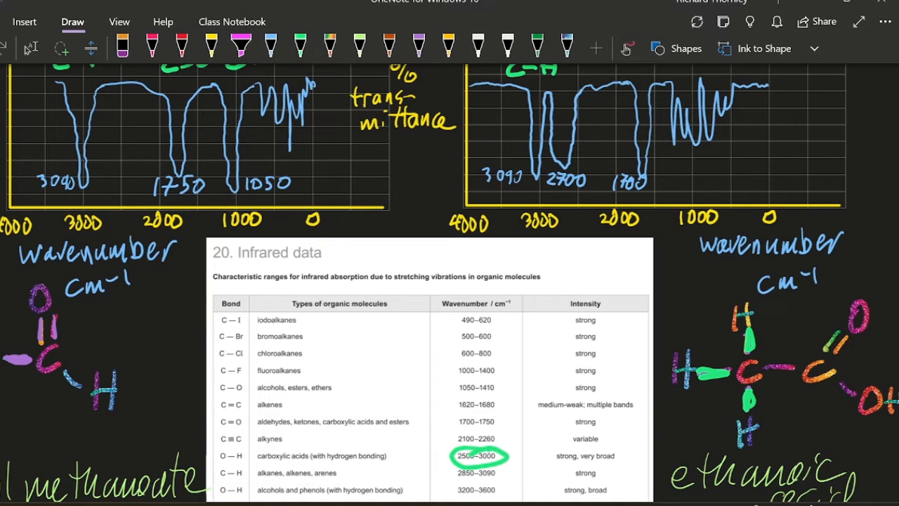
{"action": "left_click", "coordinate": [300, 45]}
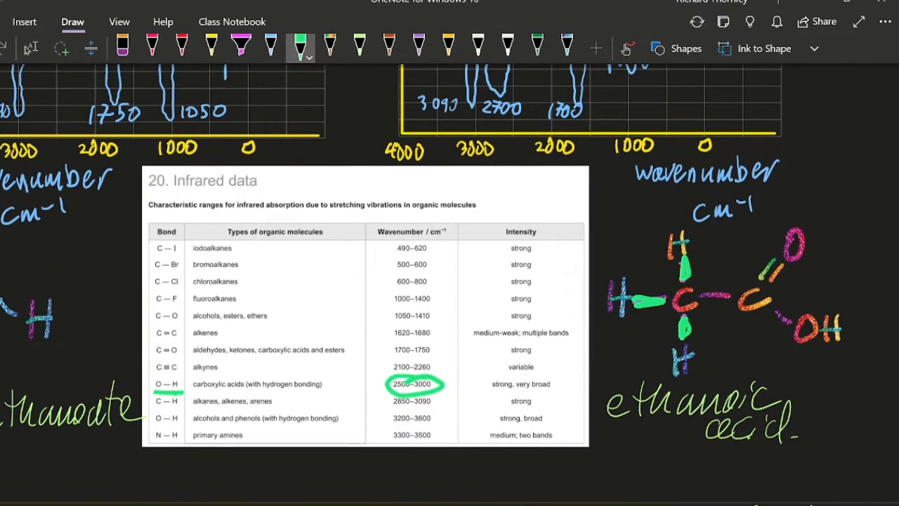
{"action": "scroll", "scroll_direction": "down", "scroll_amount": 3}
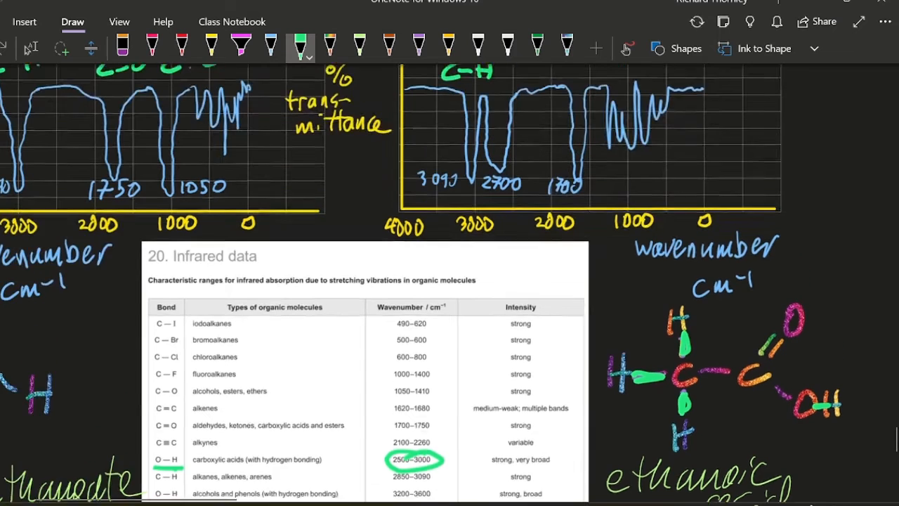
{"action": "scroll", "scroll_direction": "down", "scroll_amount": 3}
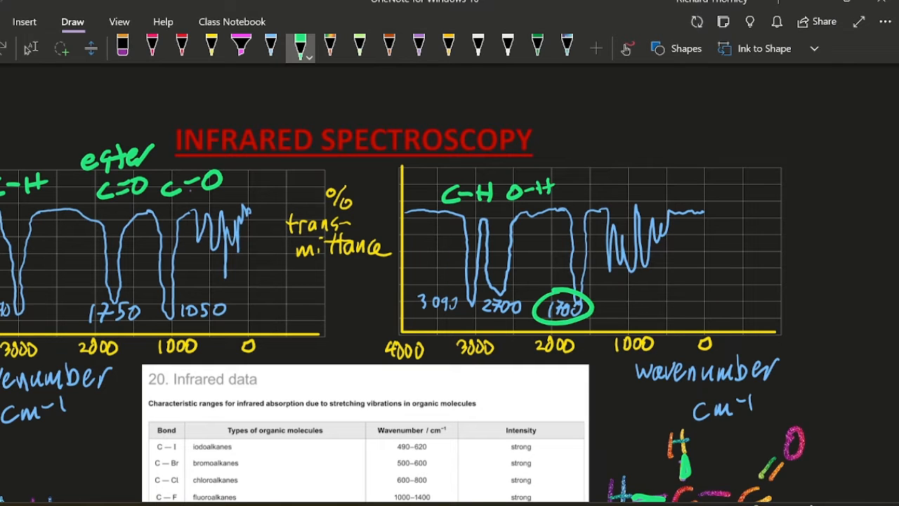
{"action": "scroll", "scroll_direction": "down", "scroll_amount": 3}
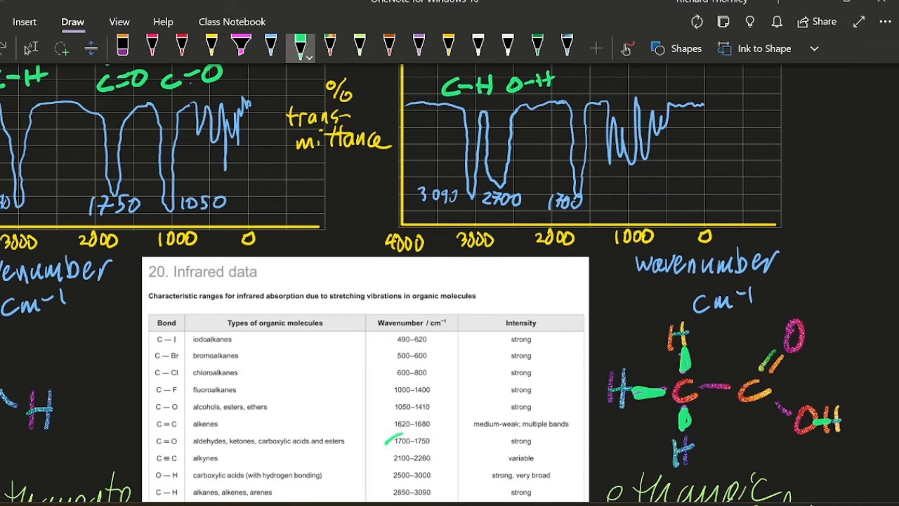
Step: Underline the carboxylic acids and esters 1700–1750 row and mark bonds on the ethanoic acid structure
{"action": "left_click_drag", "start_coordinate": [386, 441], "coordinate": [422, 441]}
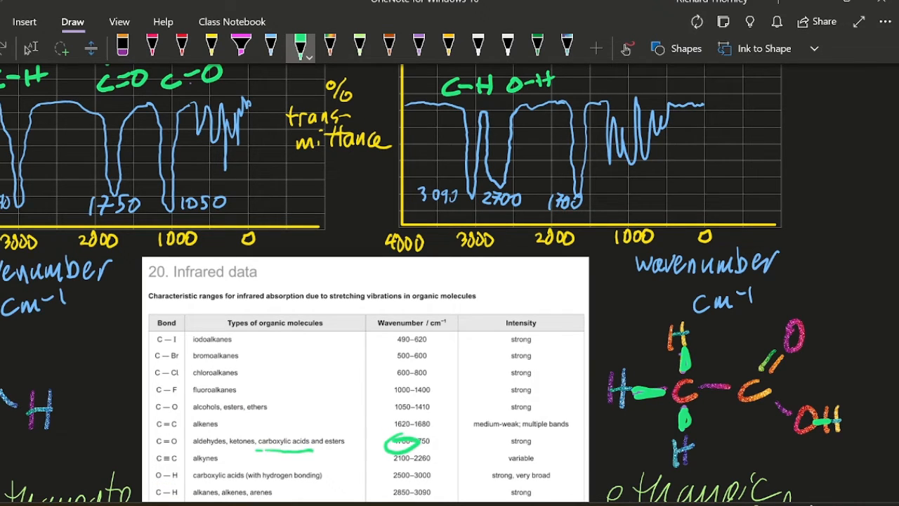
{"action": "scroll", "scroll_direction": "down", "scroll_amount": 3}
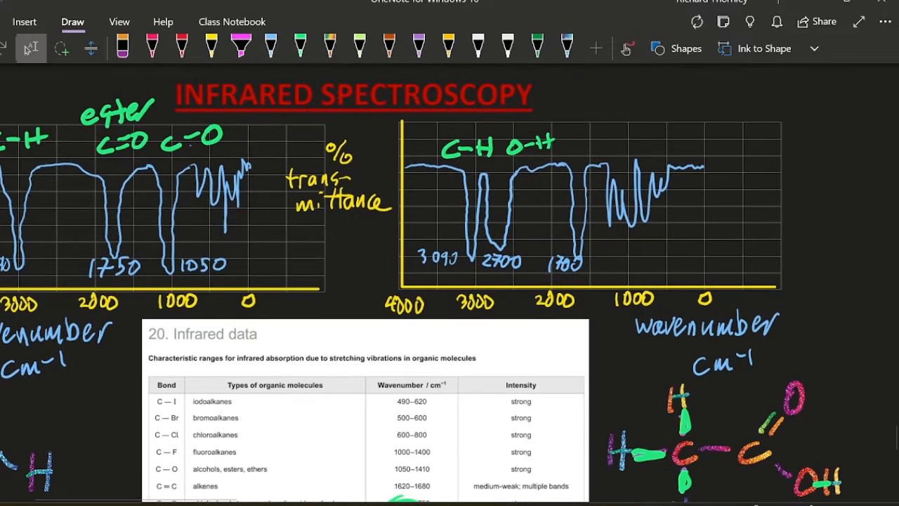
{"action": "left_click", "coordinate": [303, 44]}
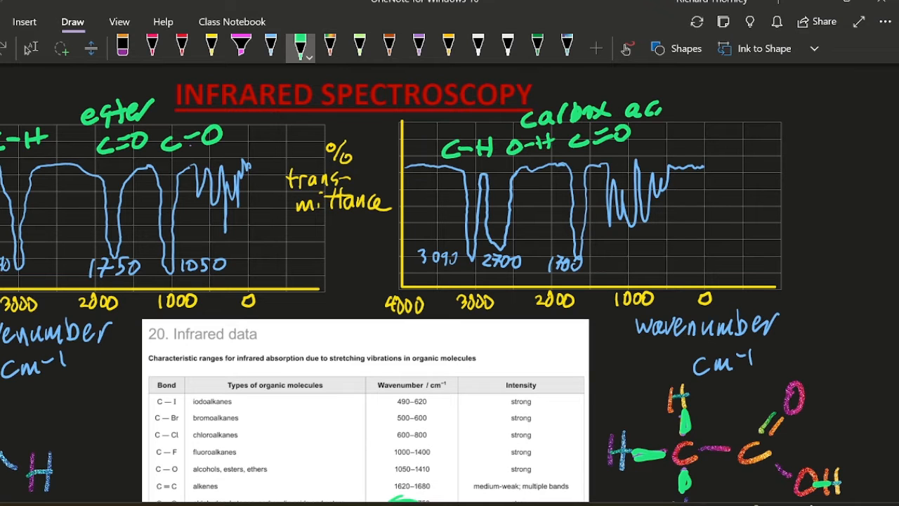
{"action": "scroll", "scroll_direction": "down", "scroll_amount": 3}
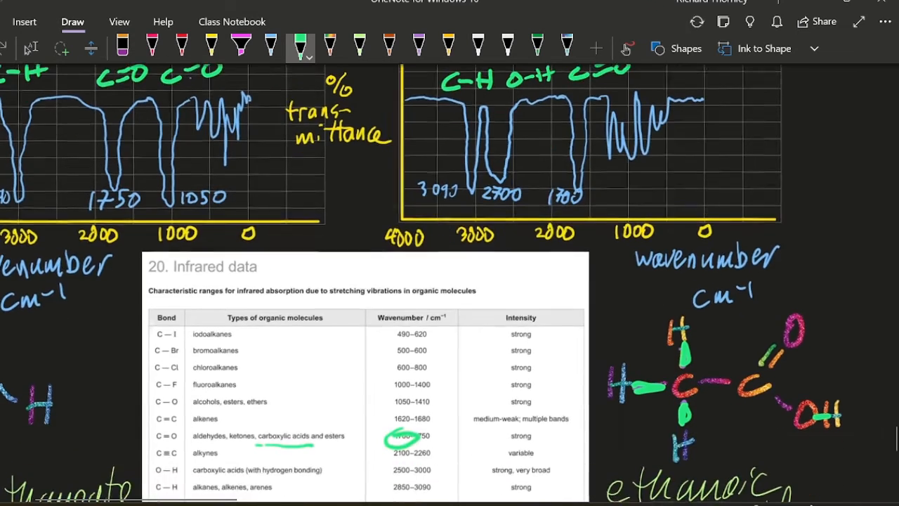
{"action": "scroll", "scroll_direction": "down", "scroll_amount": 3}
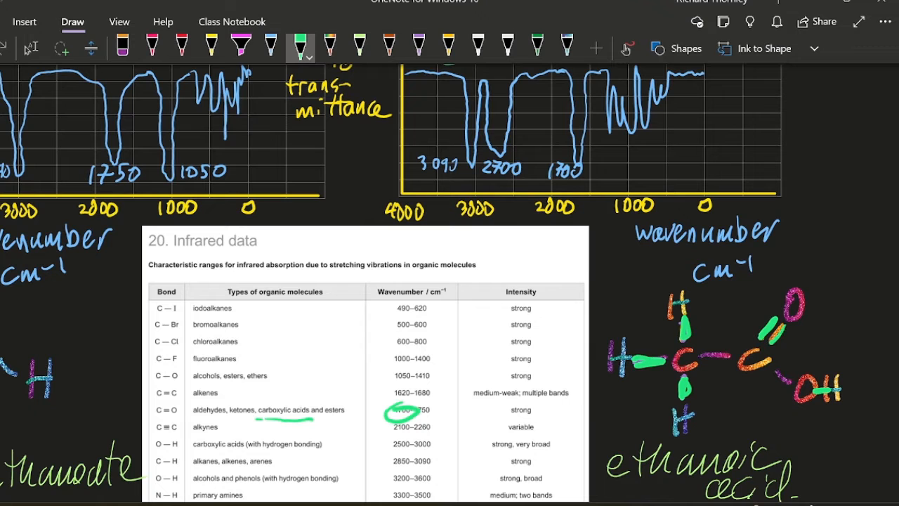
{"action": "left_click_drag", "start_coordinate": [705, 358], "coordinate": [733, 358]}
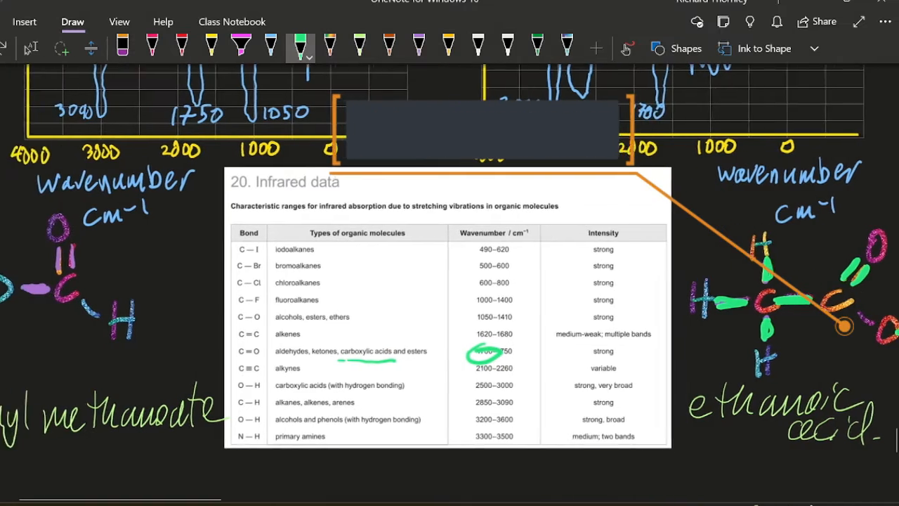
Step: Shade the fingerprint region near 1000 cm⁻¹ on the methyl methanoate spectrum in green
{"action": "scroll", "scroll_direction": "down", "scroll_amount": 3}
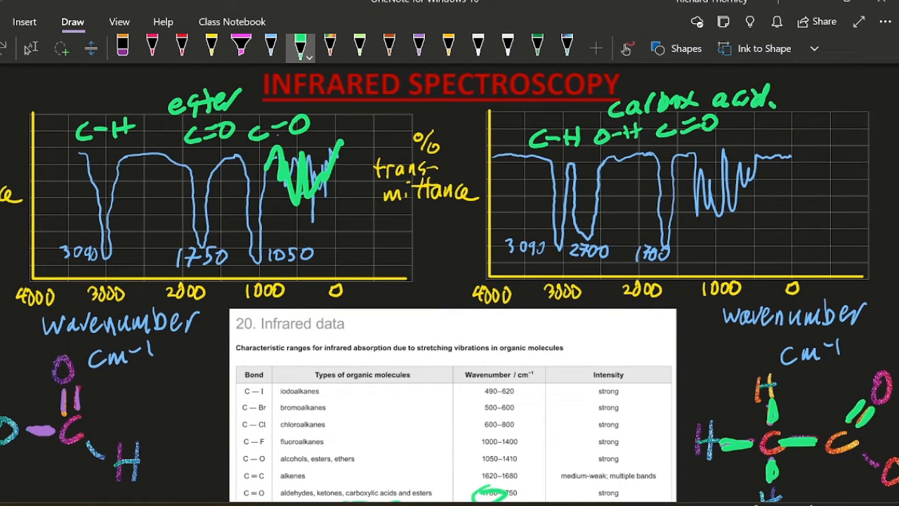
{"action": "left_click_drag", "start_coordinate": [695, 161], "coordinate": [787, 175]}
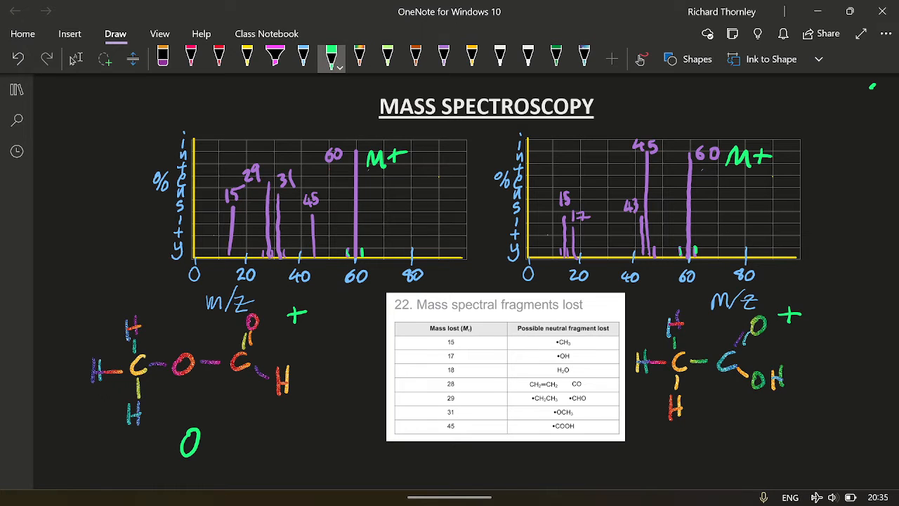
Step: Annotate the ester structure and label the 45 peak on the left spectrum CO2H+
{"action": "left_click_drag", "start_coordinate": [190, 344], "coordinate": [231, 443]}
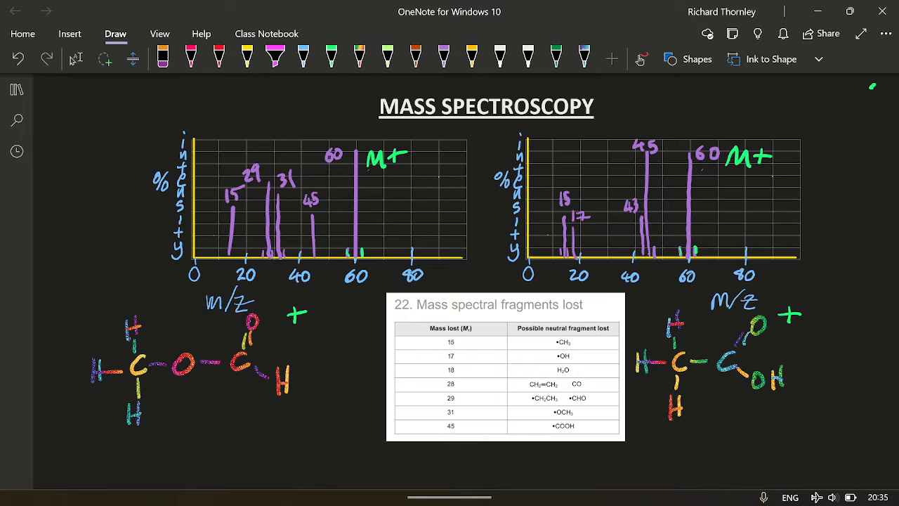
{"action": "left_click_drag", "start_coordinate": [225, 344], "coordinate": [295, 394]}
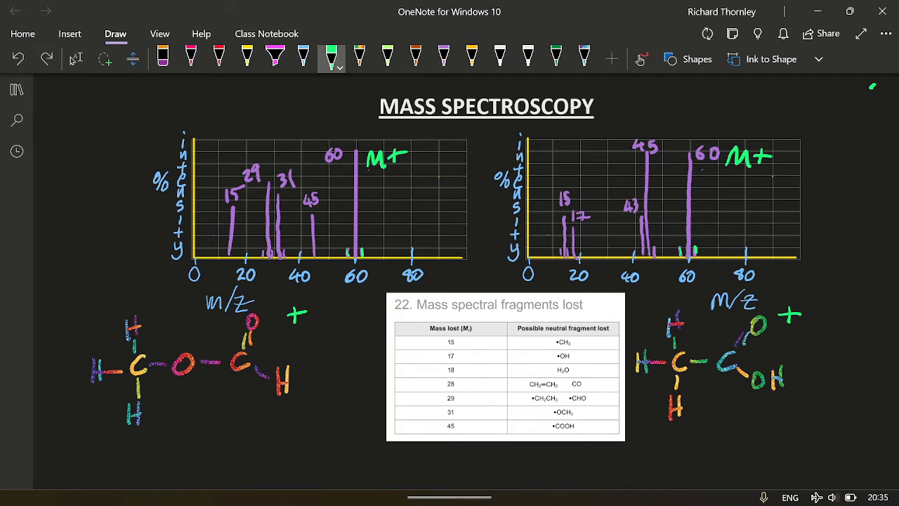
{"action": "left_click_drag", "start_coordinate": [245, 324], "coordinate": [246, 358]}
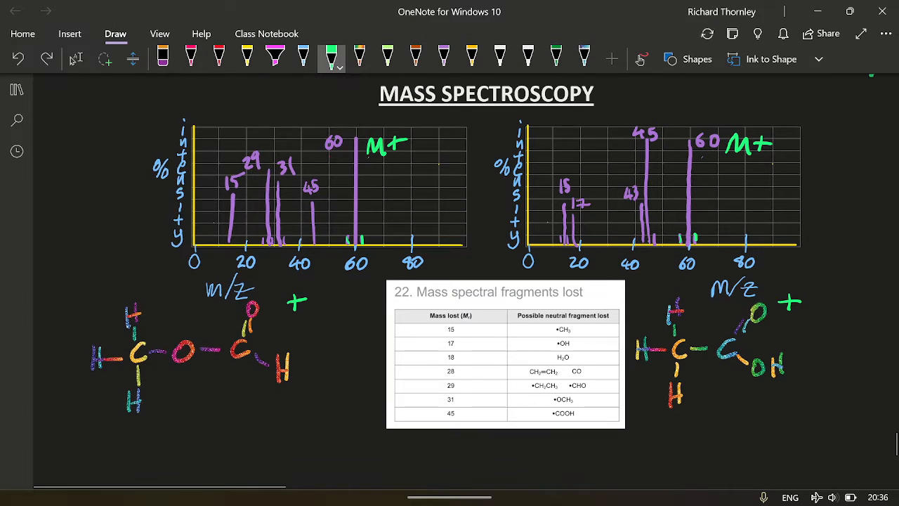
{"action": "left_click_drag", "start_coordinate": [288, 168], "coordinate": [330, 208]}
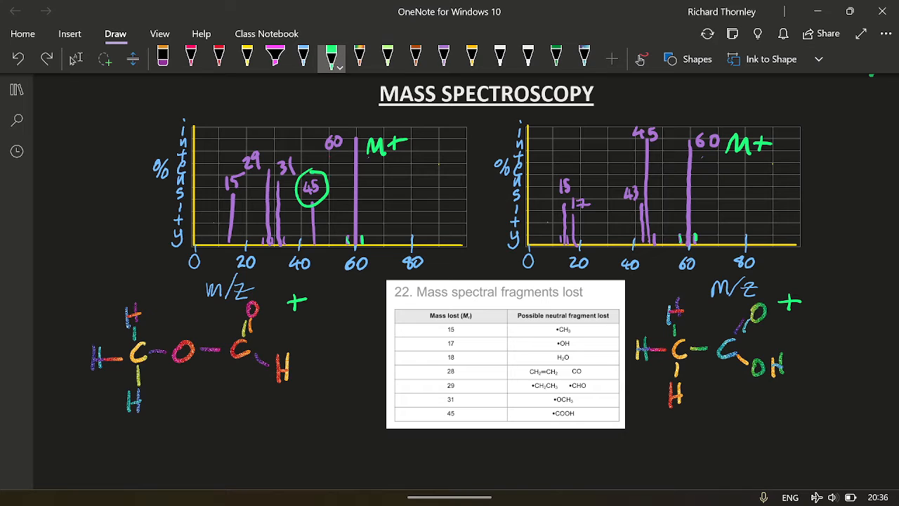
{"action": "left_click_drag", "start_coordinate": [330, 197], "coordinate": [335, 140]}
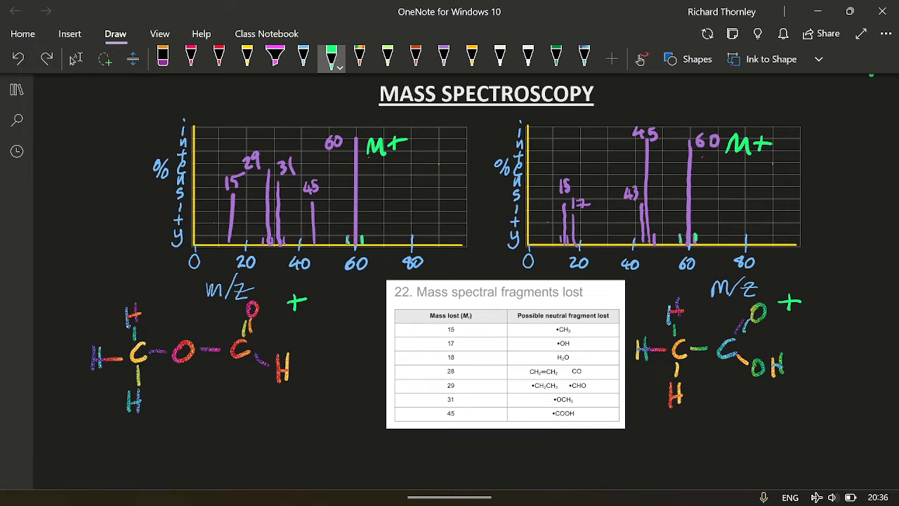
{"action": "left_click_drag", "start_coordinate": [541, 330], "coordinate": [583, 330]}
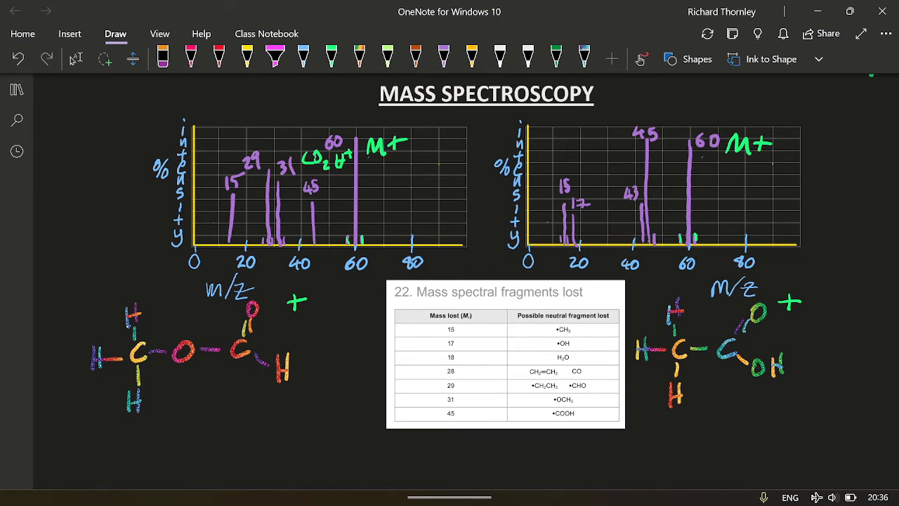
Step: Label the 31 peak CH3O and circle •CHO in the fragment table
{"action": "left_click", "coordinate": [332, 55]}
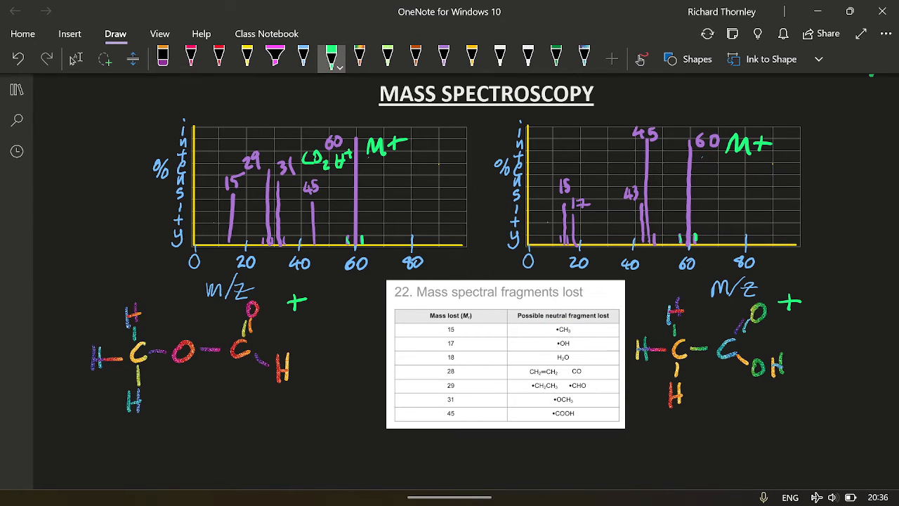
{"action": "left_click_drag", "start_coordinate": [278, 162], "coordinate": [292, 175]}
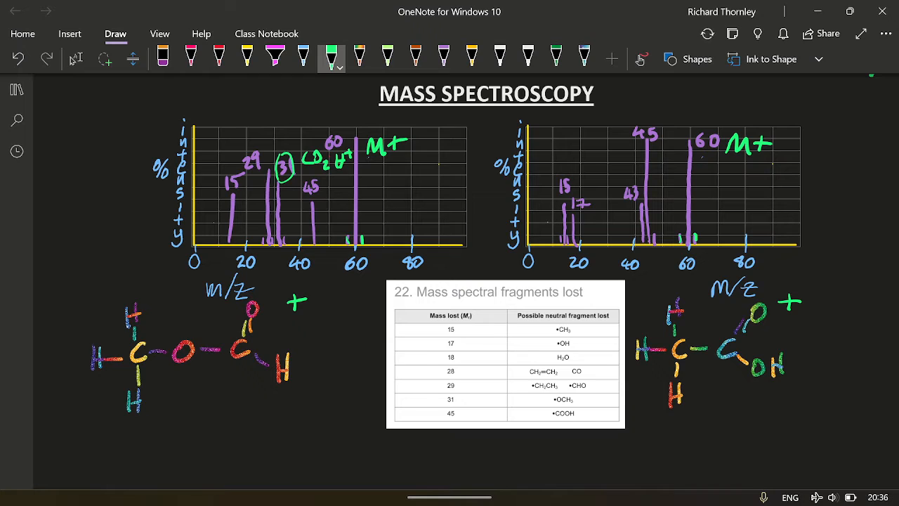
{"action": "left_click_drag", "start_coordinate": [320, 137], "coordinate": [344, 152]}
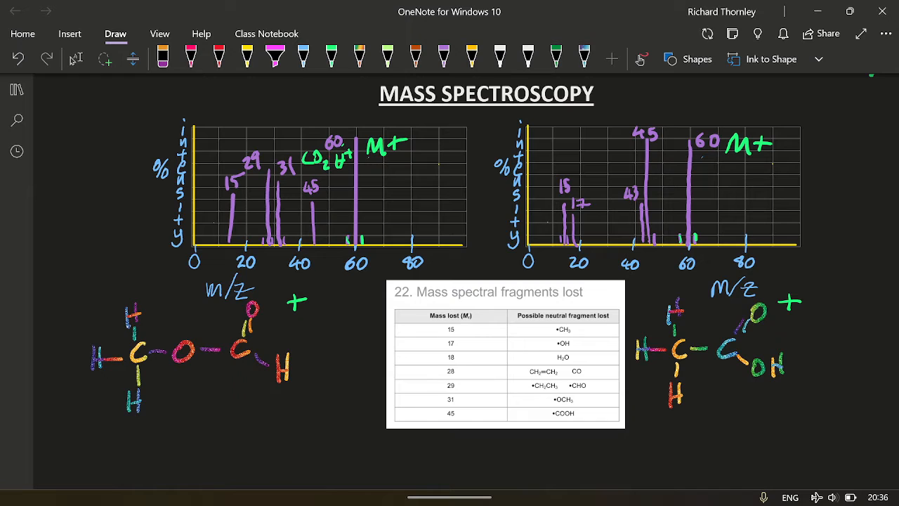
{"action": "left_click_drag", "start_coordinate": [505, 379], "coordinate": [604, 391]}
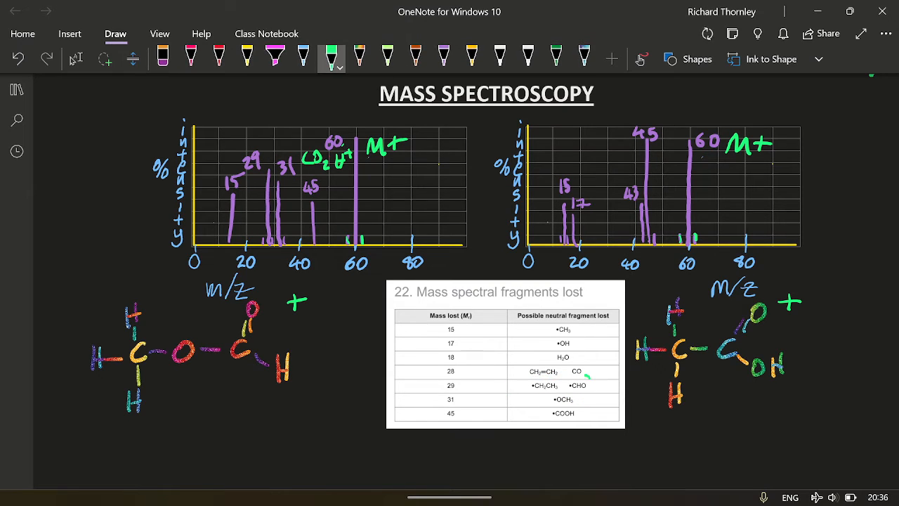
{"action": "left_click_drag", "start_coordinate": [564, 380], "coordinate": [597, 390]}
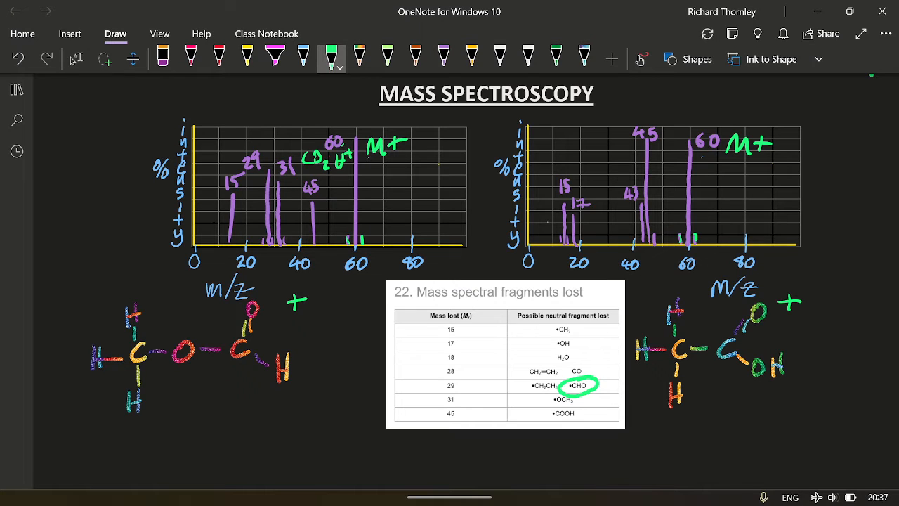
{"action": "left_click_drag", "start_coordinate": [224, 316], "coordinate": [274, 379]}
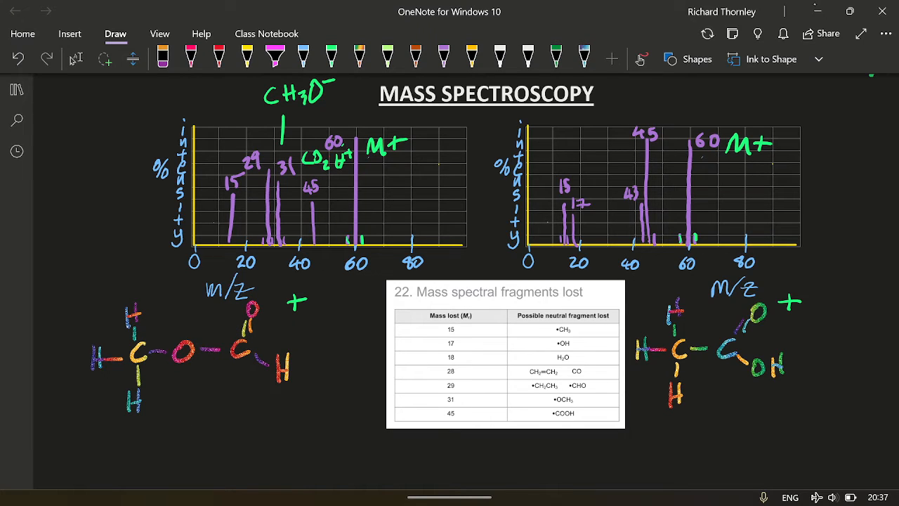
Step: Label the 29 peak CHO+ and circle •OCH3 in the fragment table
{"action": "left_click_drag", "start_coordinate": [252, 162], "coordinate": [330, 138]}
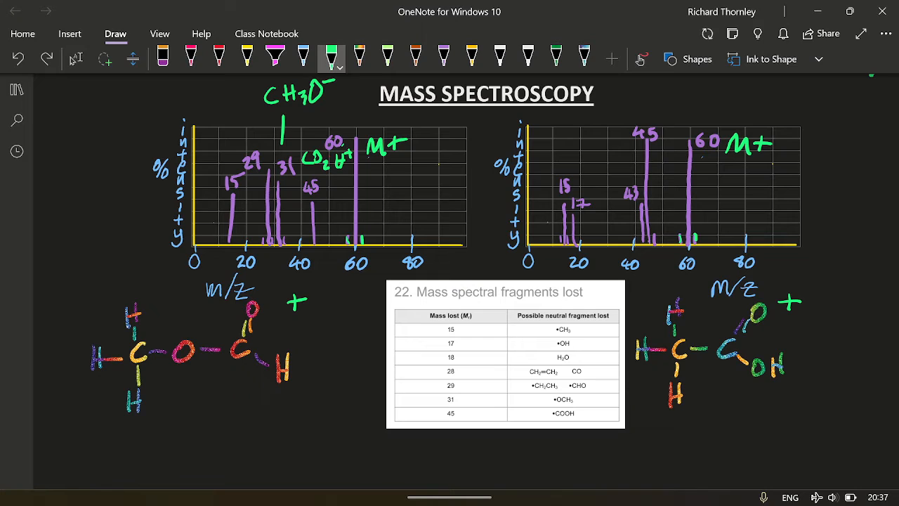
{"action": "left_click_drag", "start_coordinate": [541, 399], "coordinate": [583, 399]}
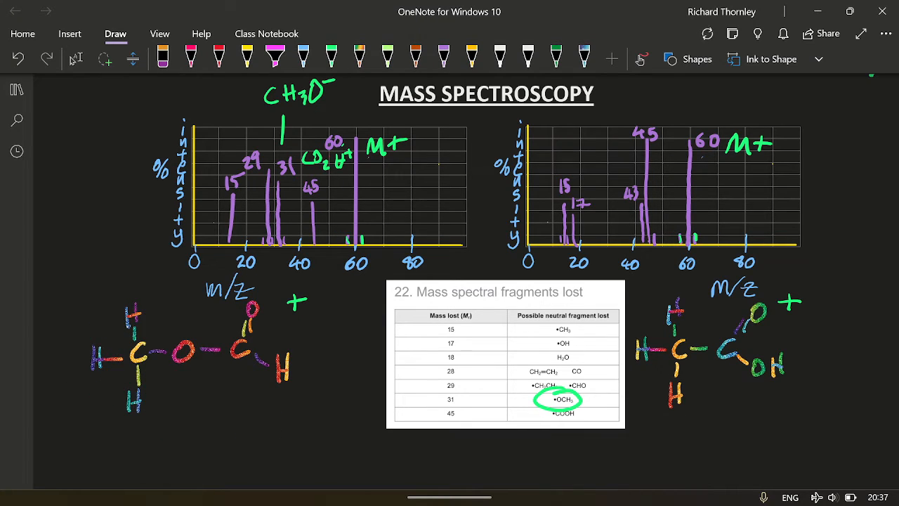
{"action": "type", "text": "Cl"}
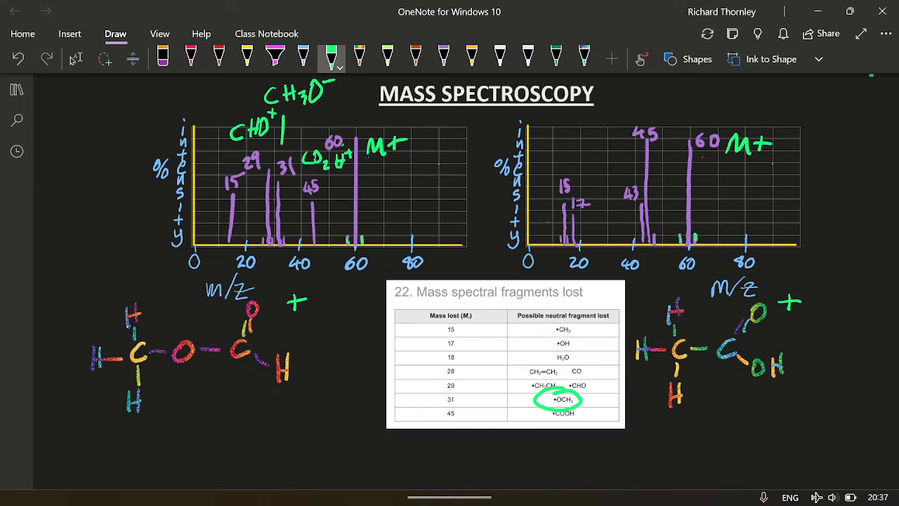
{"action": "scroll", "scroll_direction": "down", "scroll_amount": 3}
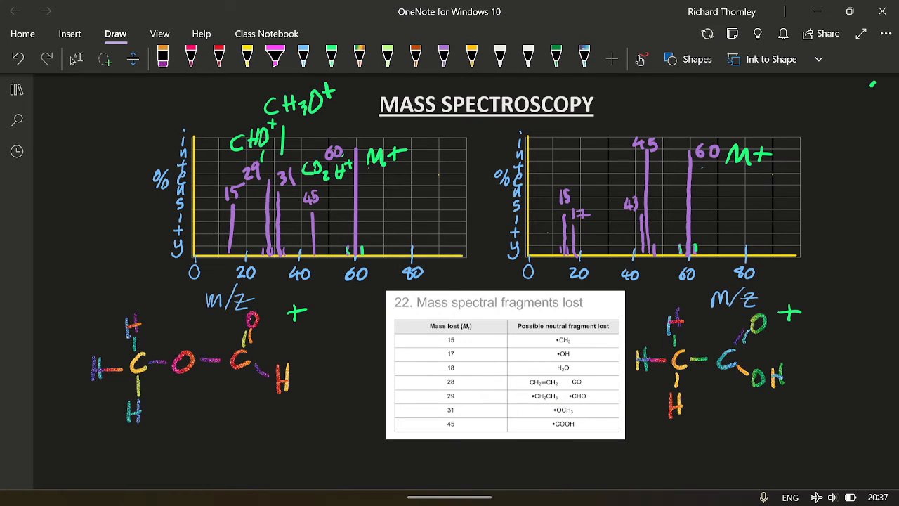
Step: Circle COOH in the table, mark methyl methanoate's breaking CH3 group and label its 15 peak CH3+
{"action": "left_click_drag", "start_coordinate": [224, 197], "coordinate": [337, 154]}
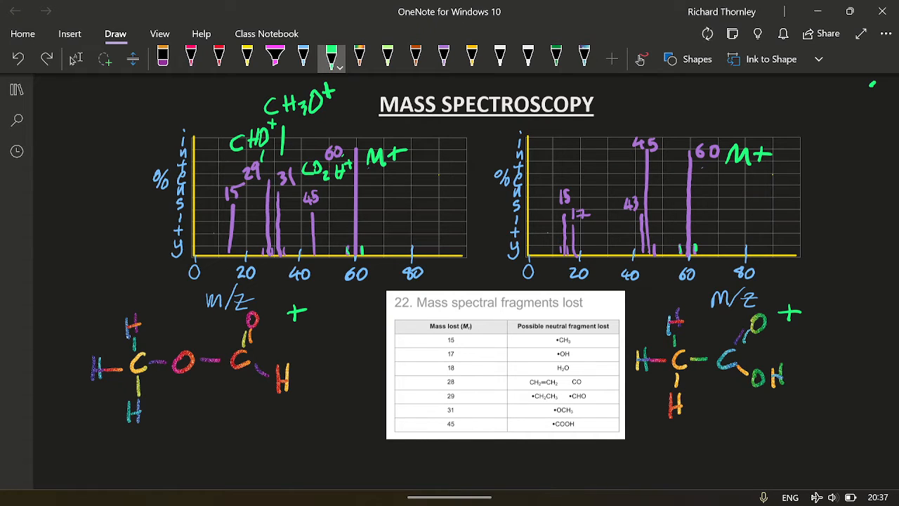
{"action": "left_click_drag", "start_coordinate": [541, 424], "coordinate": [583, 424]}
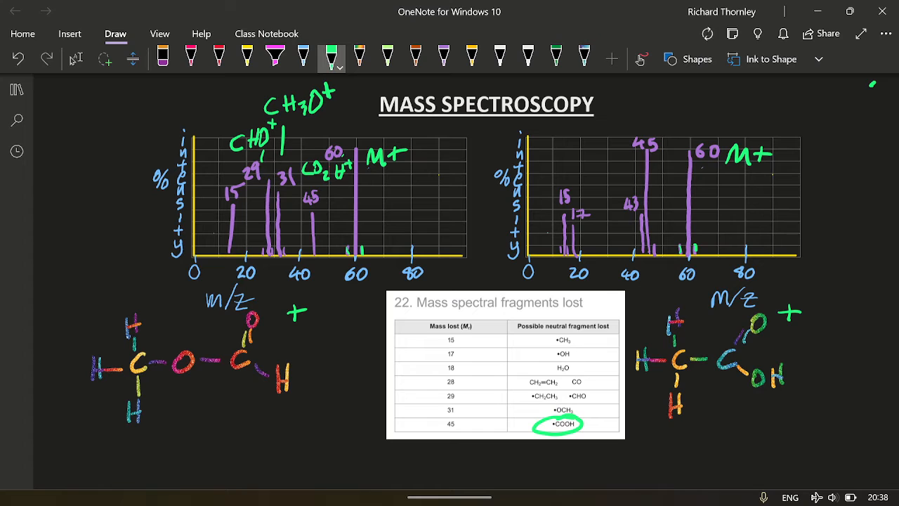
{"action": "left_click_drag", "start_coordinate": [162, 323], "coordinate": [331, 379]}
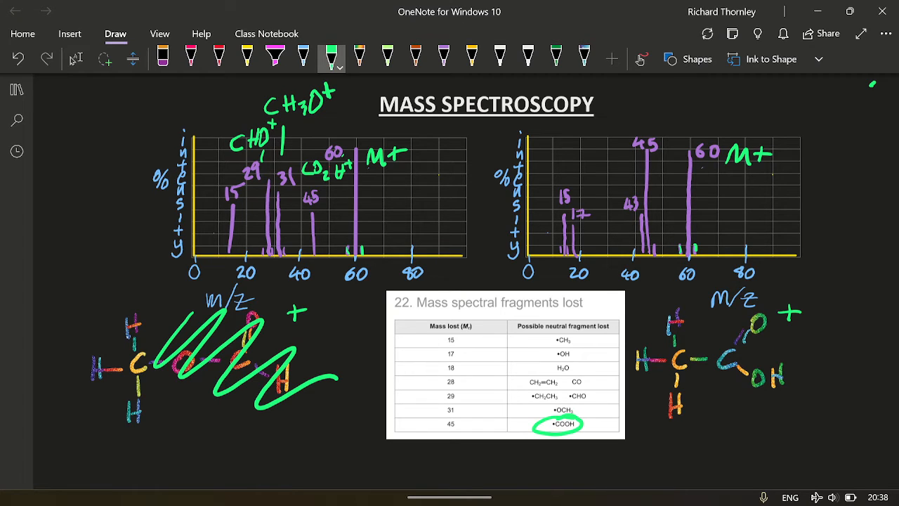
{"action": "left_click_drag", "start_coordinate": [95, 432], "coordinate": [190, 421]}
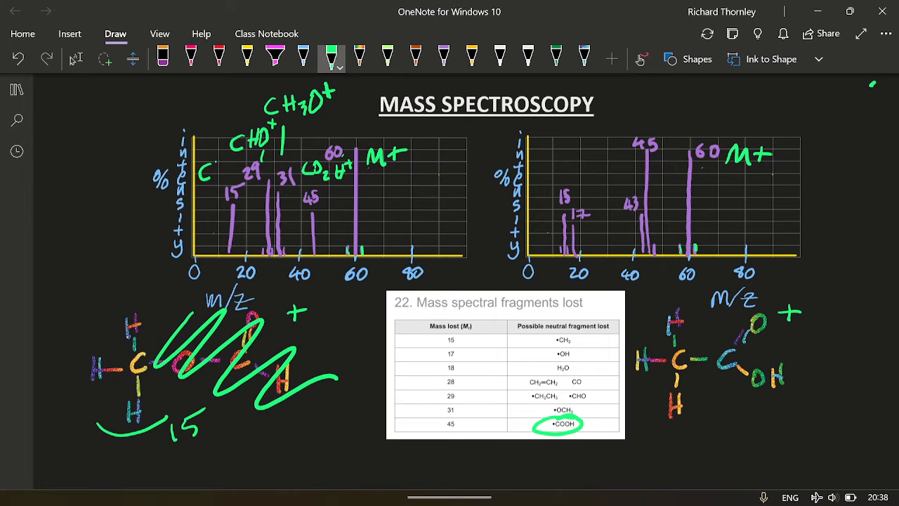
{"action": "type", "text": "CH3+"}
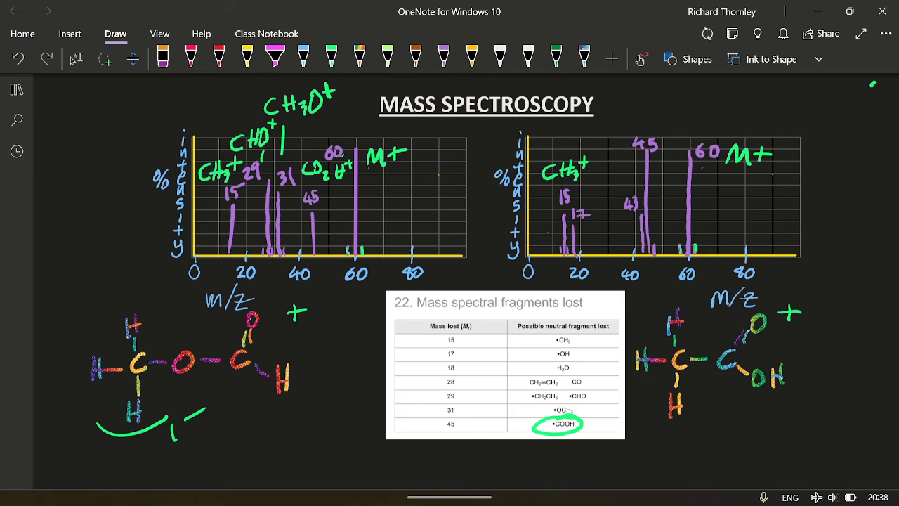
Step: Mark the breaking group on ethanoic acid and label its 15 peak CH3+ and 17 peak OH+
{"action": "left_click", "coordinate": [335, 53]}
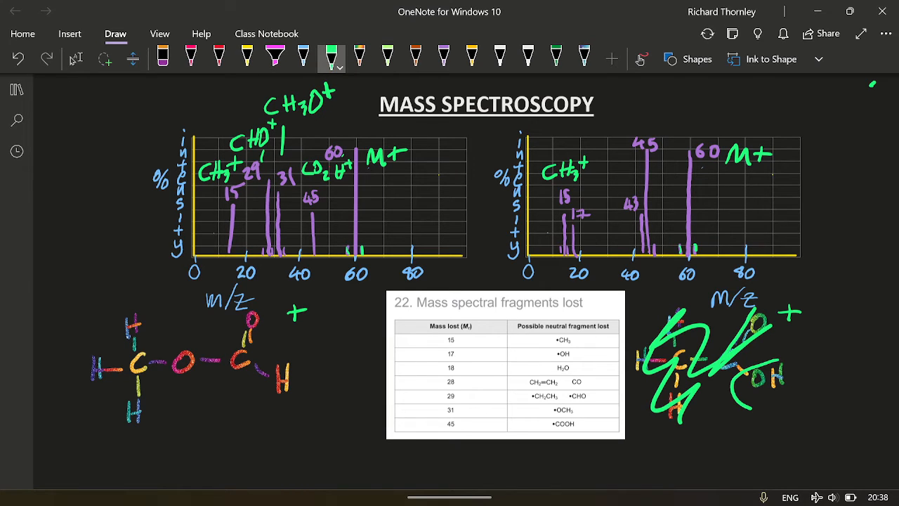
{"action": "left_click_drag", "start_coordinate": [751, 358], "coordinate": [815, 414]}
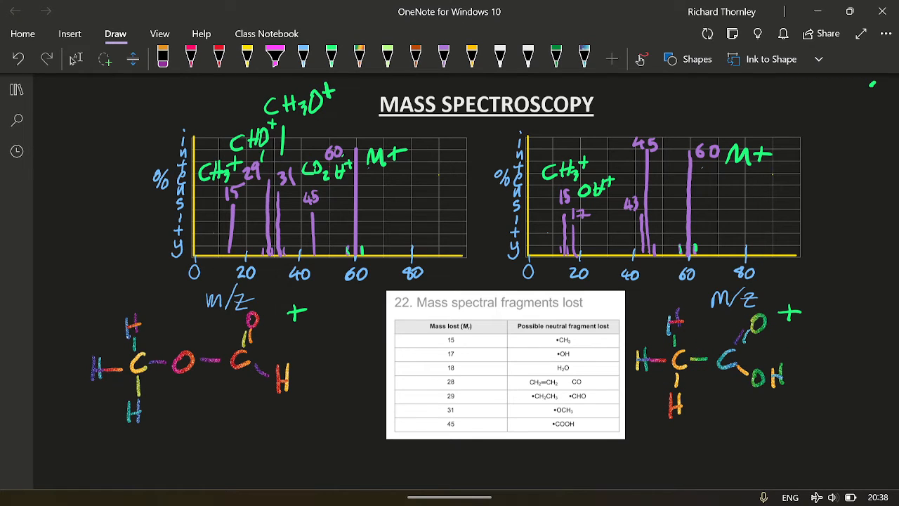
Step: Mark the OH group on ethanoic acid and label the 43 peak CH3CO+ with a pointer line
{"action": "left_click", "coordinate": [333, 53]}
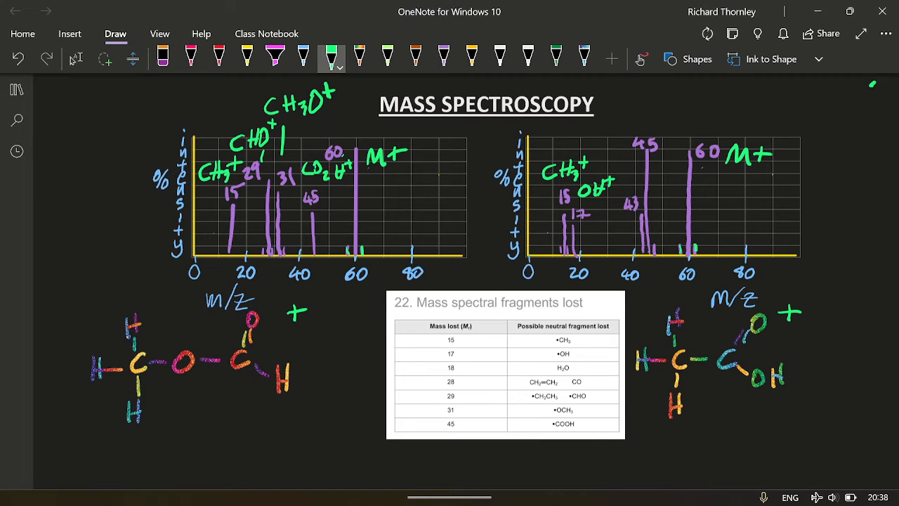
{"action": "left_click_drag", "start_coordinate": [756, 358], "coordinate": [780, 372]}
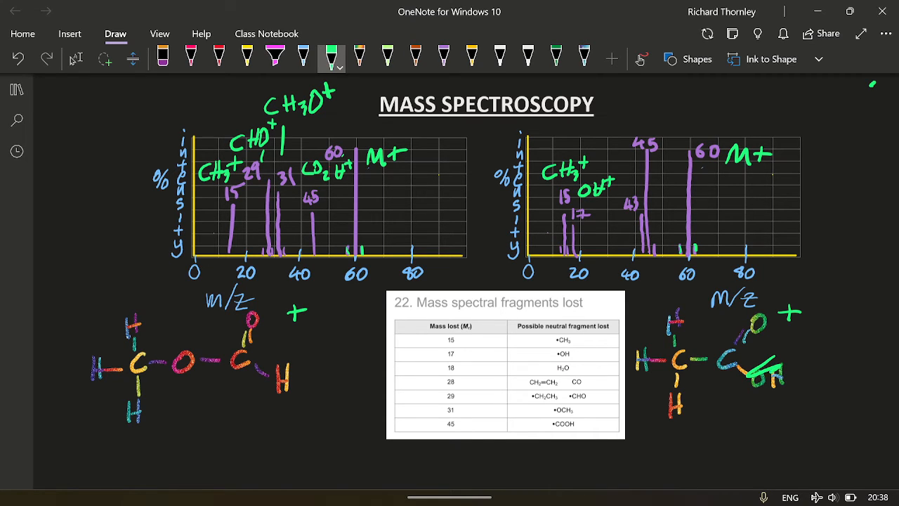
{"action": "left_click_drag", "start_coordinate": [646, 316], "coordinate": [786, 422]}
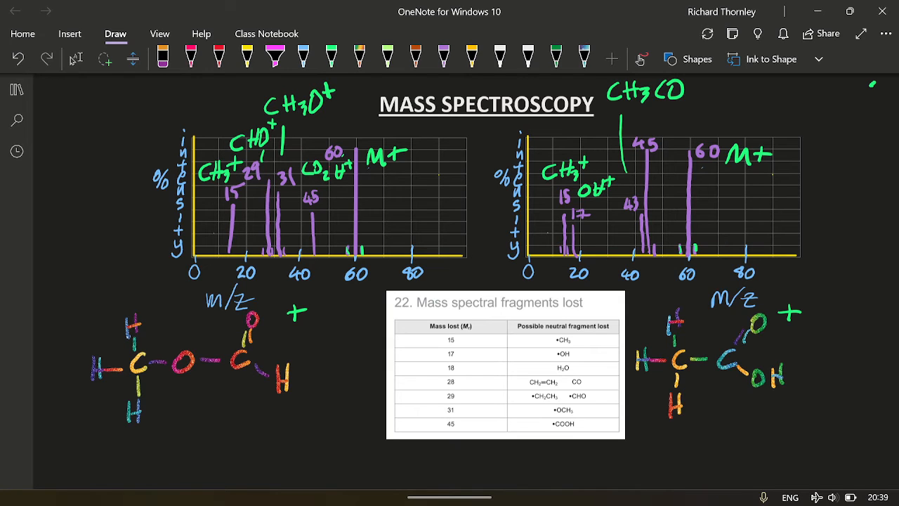
{"action": "left_click", "coordinate": [329, 54]}
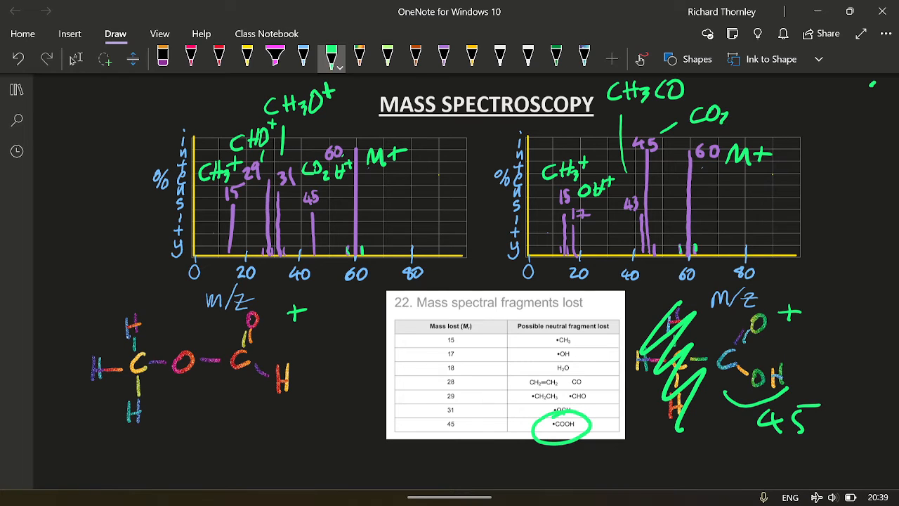
{"action": "type", "text": "H+"}
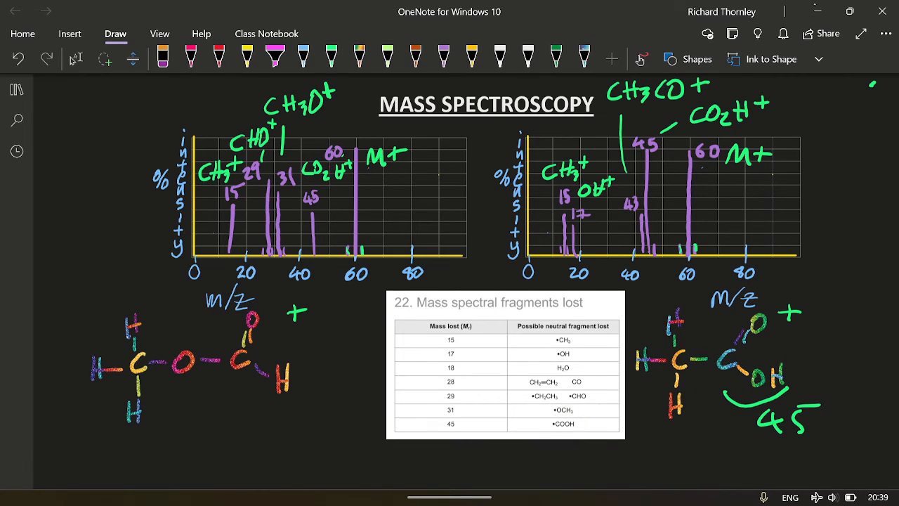
Step: Label the 45 peak CO2H+ and circle the 17 on the ethanoic acid spectrum
{"action": "left_click", "coordinate": [786, 415]}
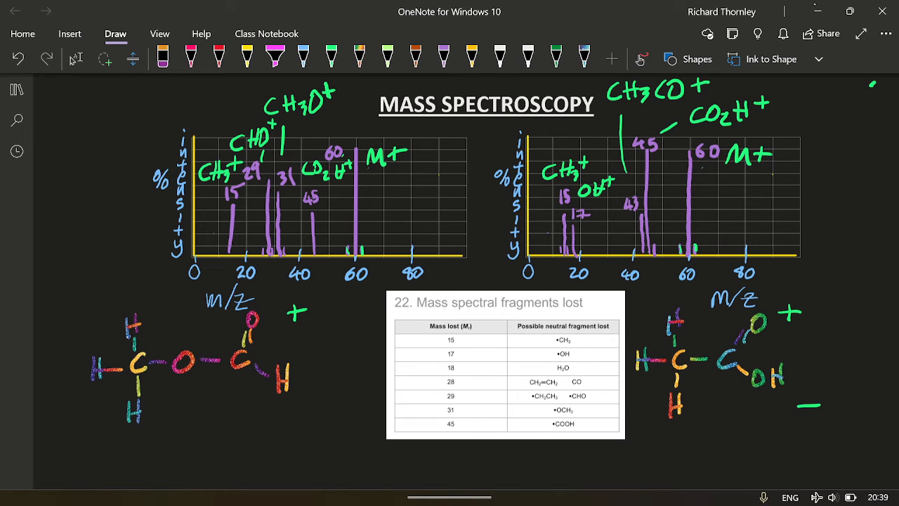
{"action": "left_click", "coordinate": [333, 57]}
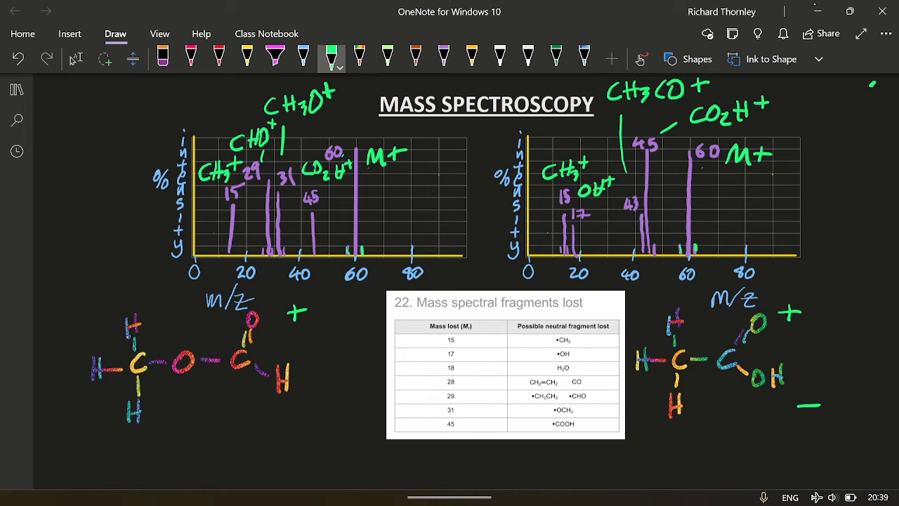
{"action": "left_click_drag", "start_coordinate": [565, 208], "coordinate": [592, 213]}
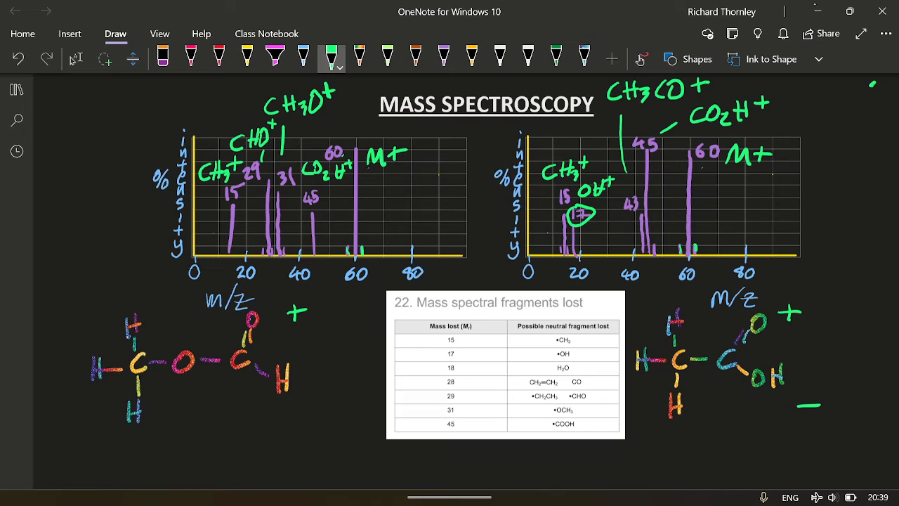
{"action": "left_click_drag", "start_coordinate": [554, 354], "coordinate": [573, 354]}
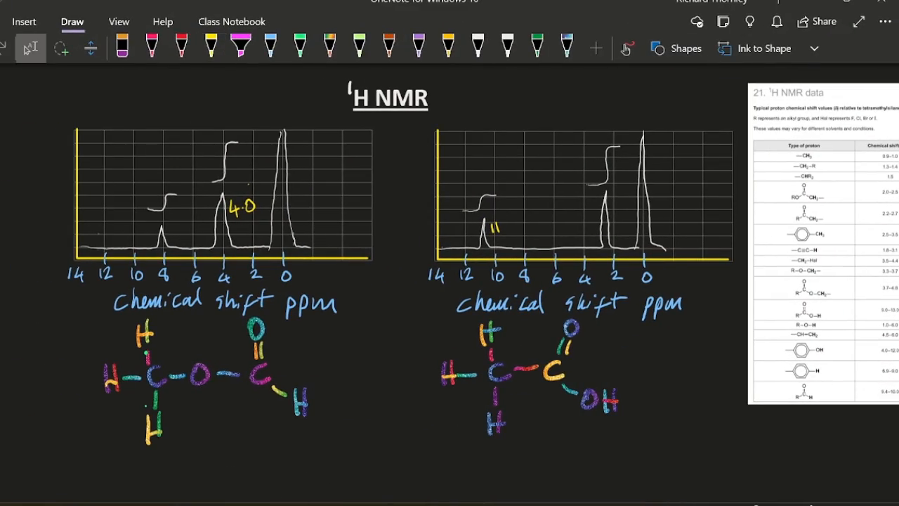
Step: With the yellow pen, label both 0 ppm peaks TMS and mark integration ratios 1 and 3 on each spectrum
{"action": "left_click_drag", "start_coordinate": [323, 77], "coordinate": [380, 123]}
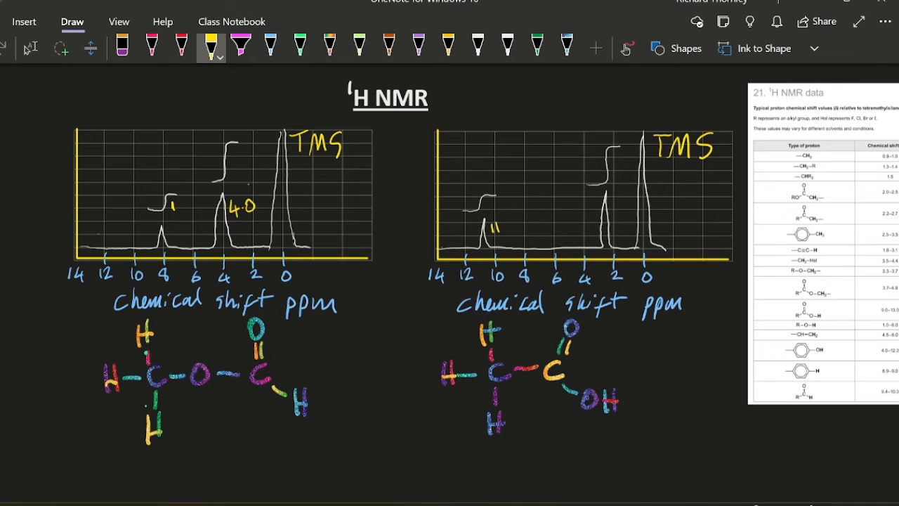
{"action": "type", "text": "3"}
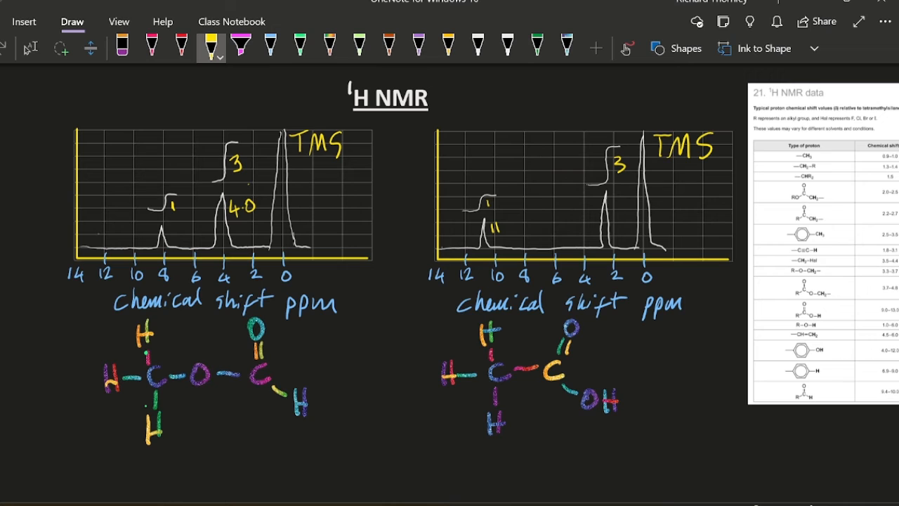
{"action": "left_click_drag", "start_coordinate": [225, 138], "coordinate": [218, 180]}
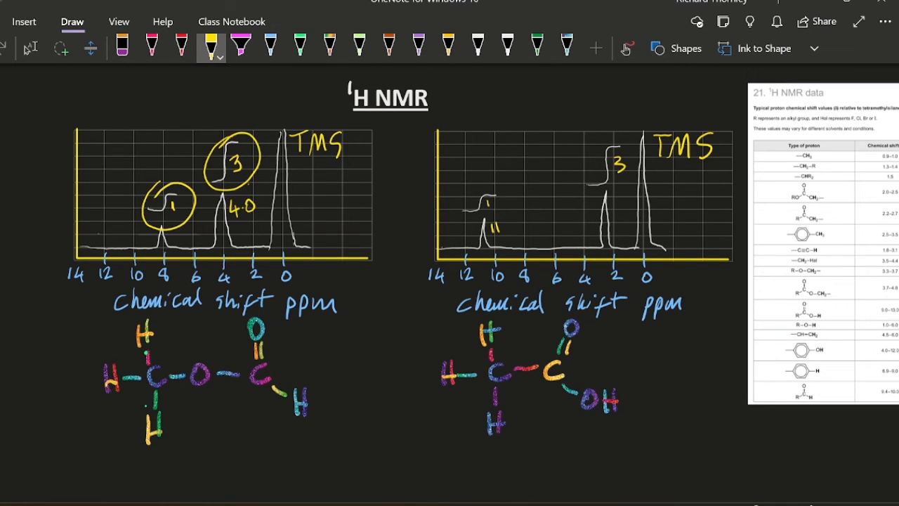
{"action": "left_click_drag", "start_coordinate": [457, 176], "coordinate": [513, 218]}
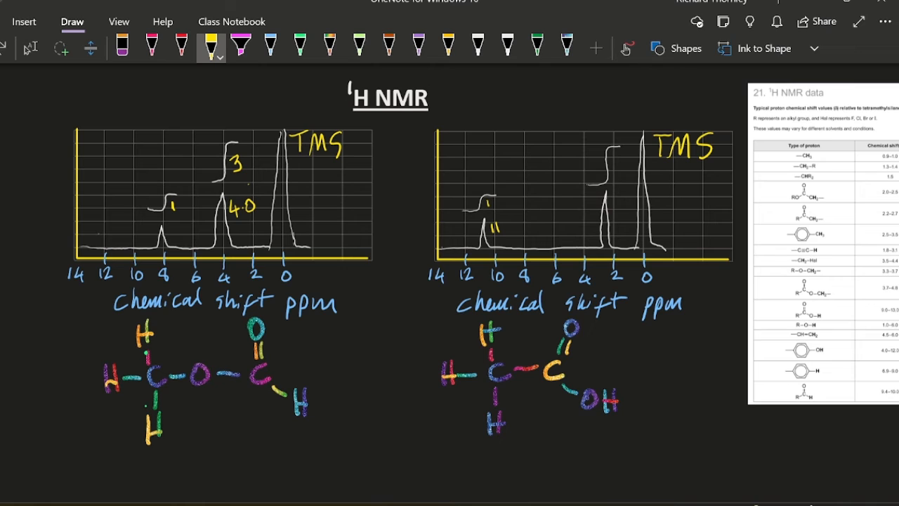
{"action": "left_click_drag", "start_coordinate": [226, 221], "coordinate": [259, 222]}
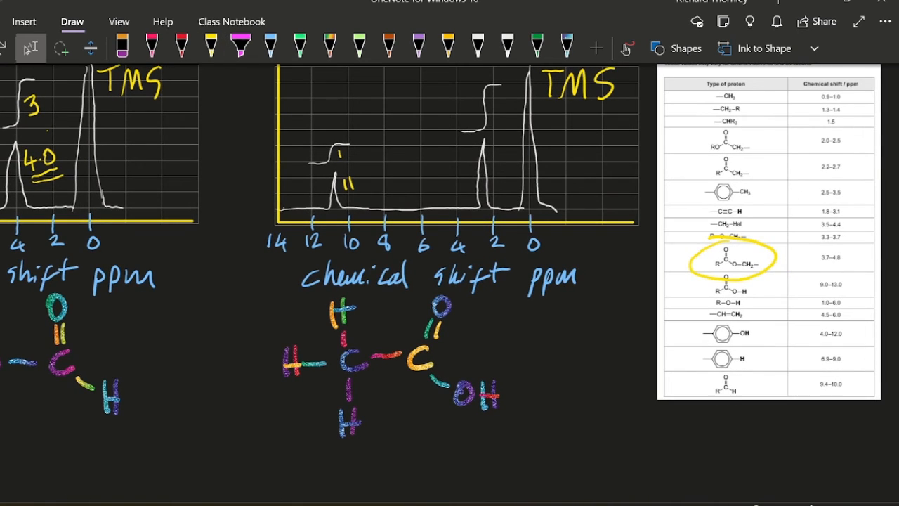
Step: With the yellow pen, circle the carboxylic acid 9.0–13.0 shift row and ethanoic acid's OH hydrogen
{"action": "left_click", "coordinate": [210, 44]}
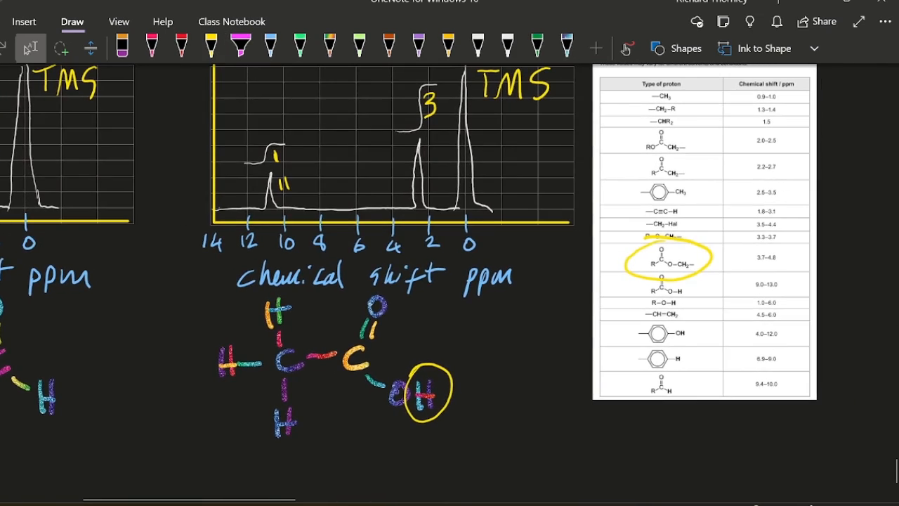
{"action": "scroll", "scroll_direction": "down", "scroll_amount": 3}
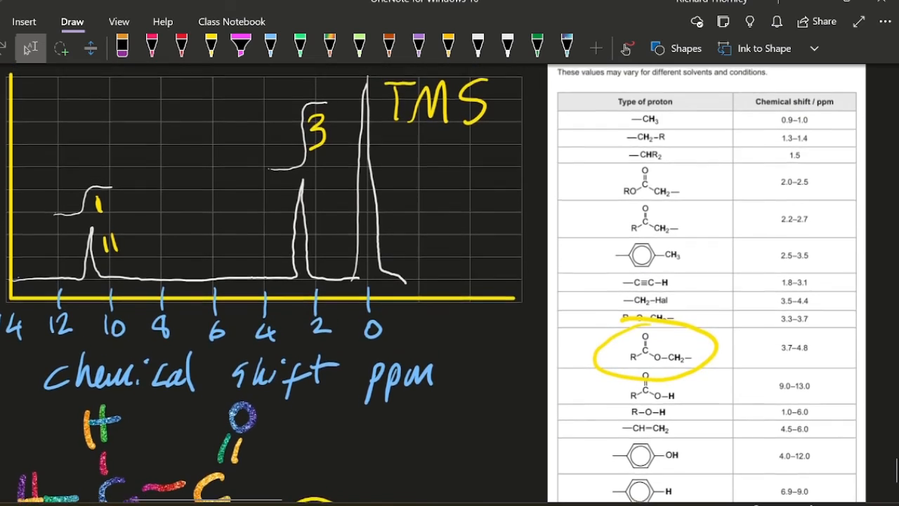
{"action": "scroll", "scroll_direction": "down", "scroll_amount": 3}
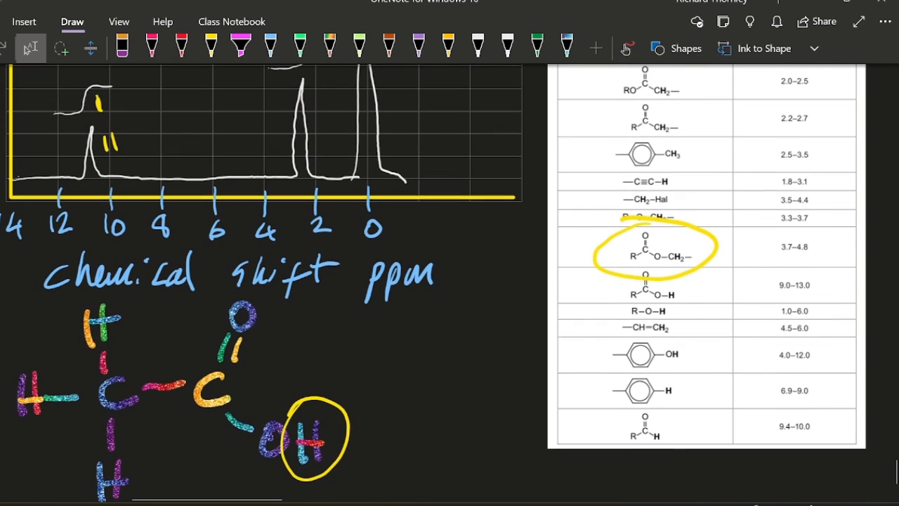
{"action": "scroll", "scroll_direction": "down", "scroll_amount": 3}
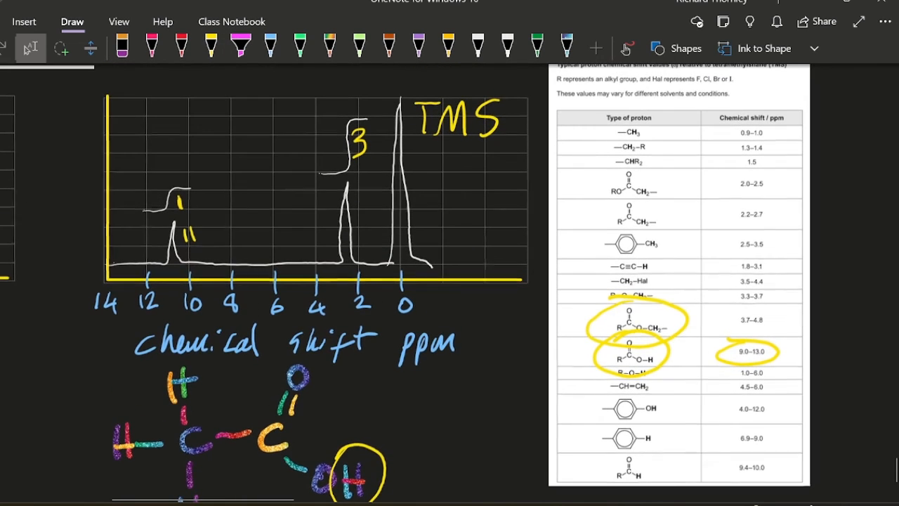
{"action": "left_click_drag", "start_coordinate": [330, 106], "coordinate": [330, 309]}
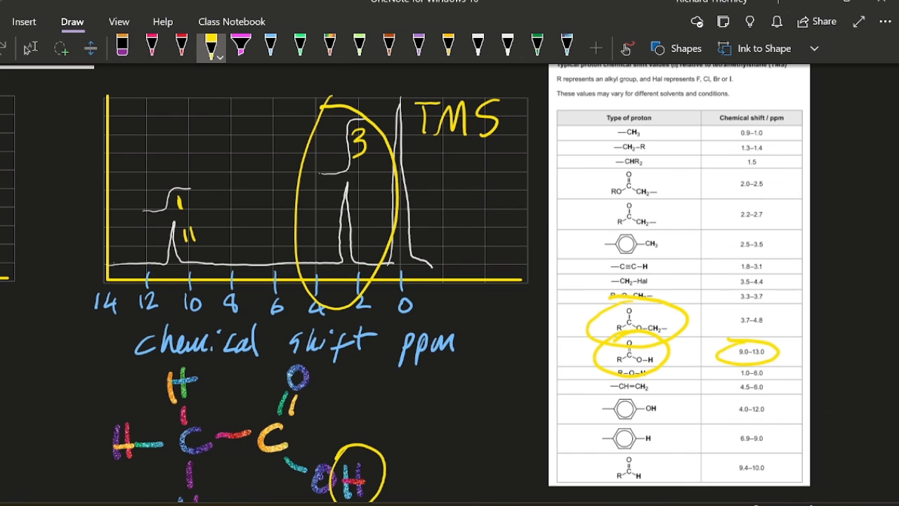